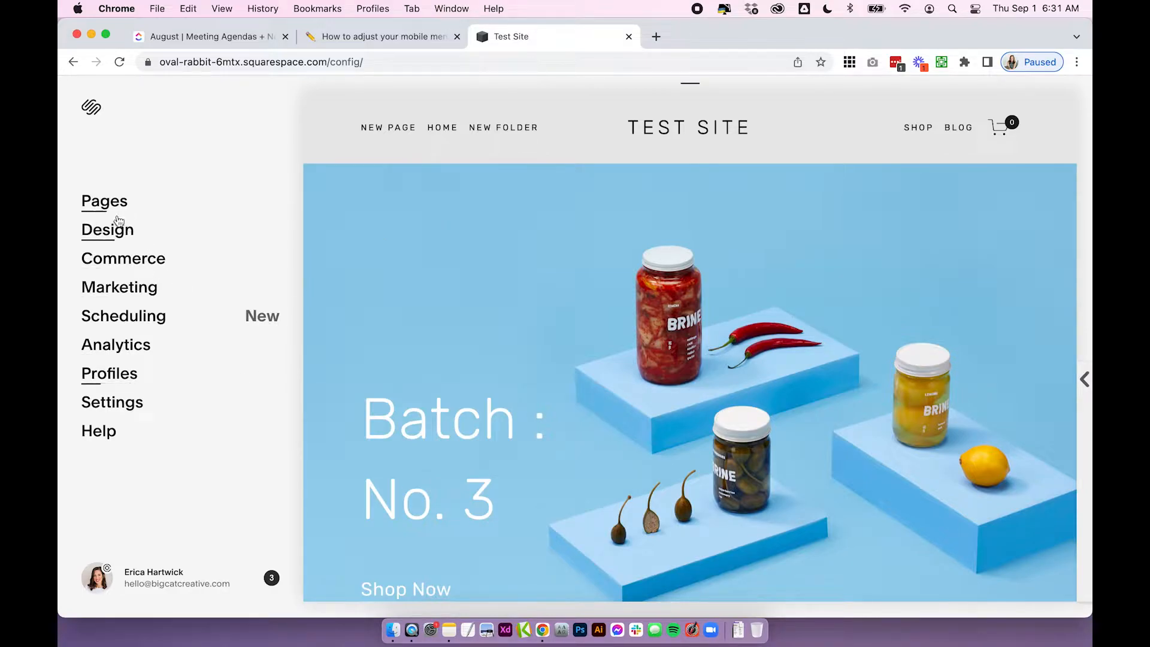
- Check the installed template details under Design, then return to the main editor menu
left_click(108, 229)
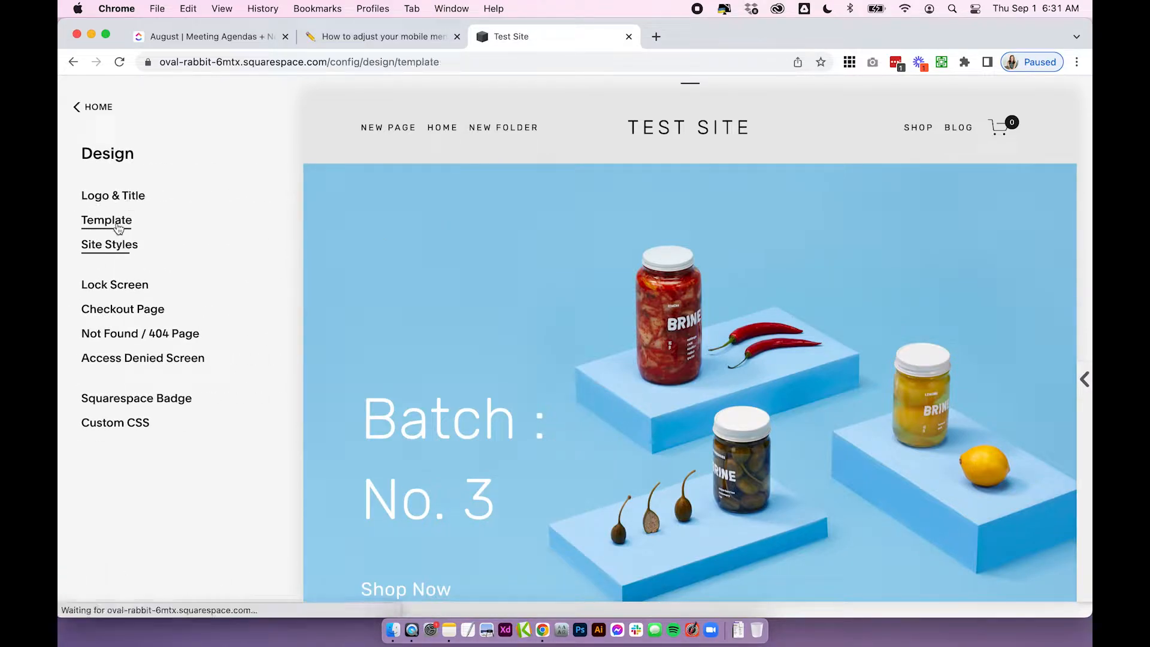
left_click(106, 220)
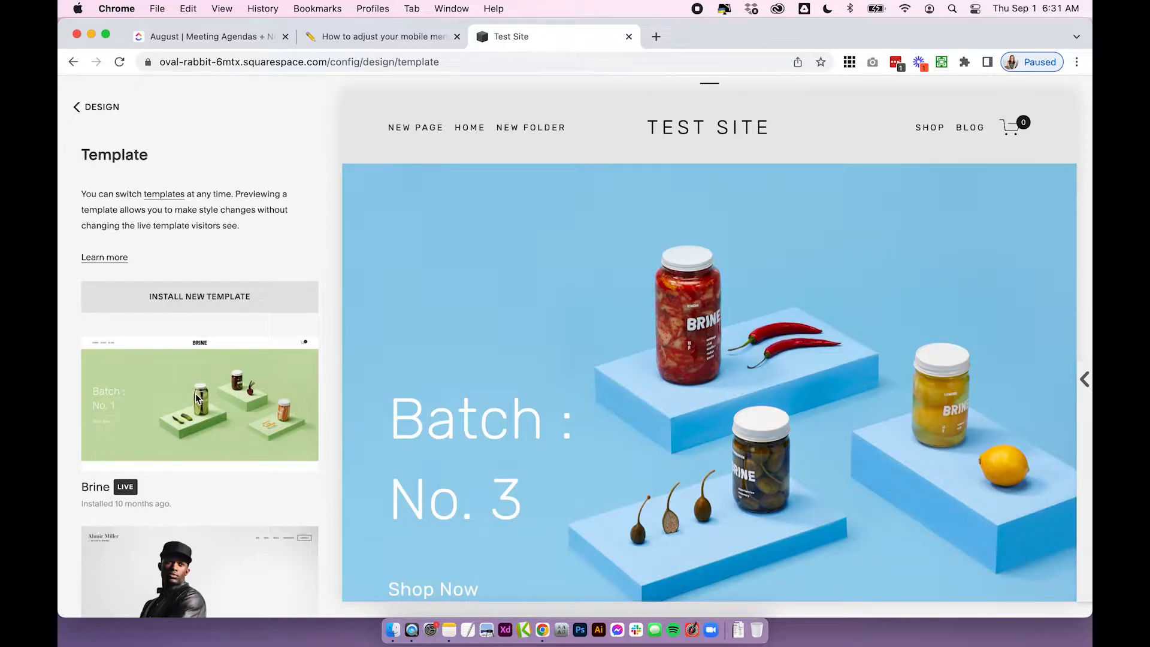
left_click(96, 108)
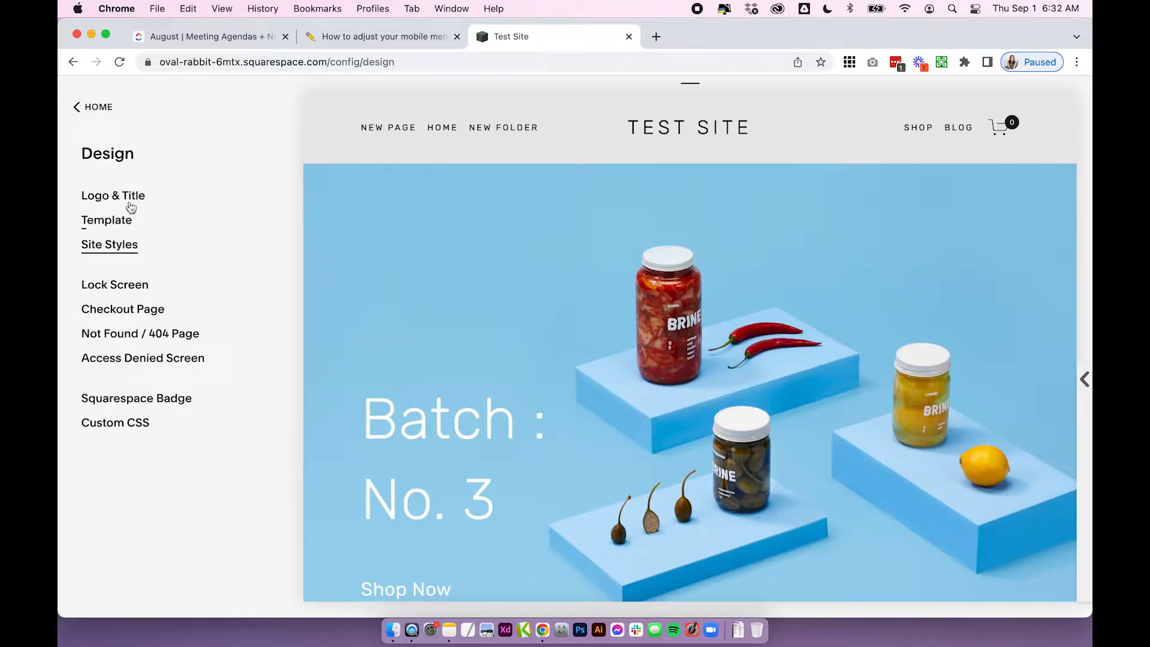
left_click(93, 107)
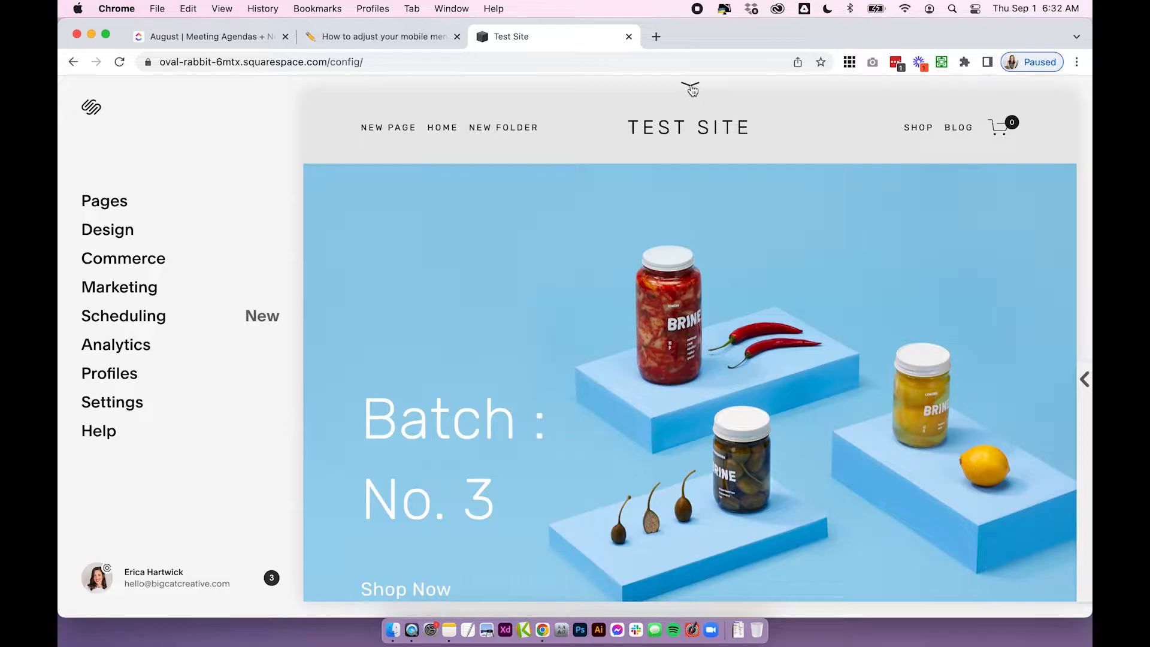
mouse_move(705, 89)
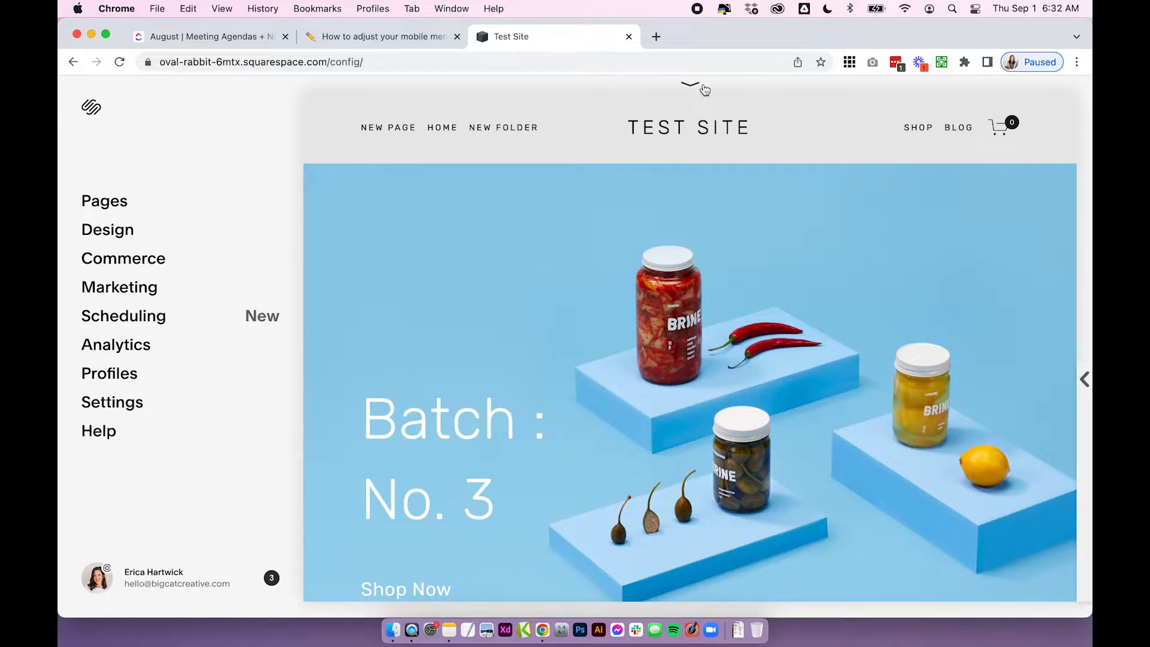
- Switch the preview to phone size and reopen the Design settings
left_click(690, 99)
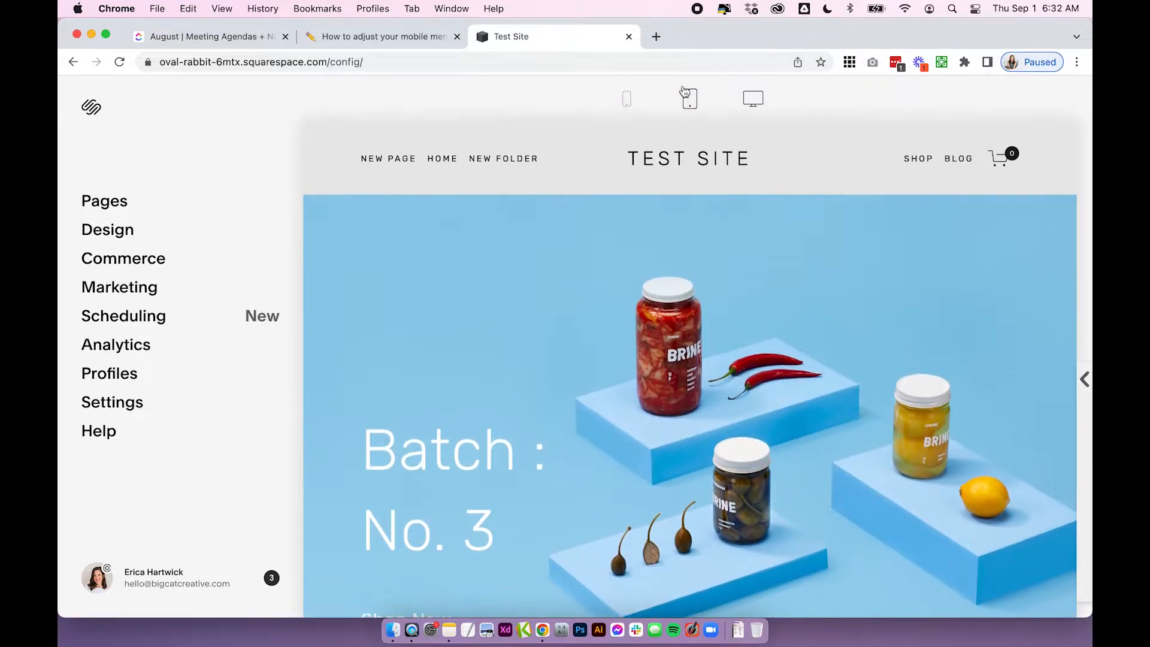
left_click(626, 100)
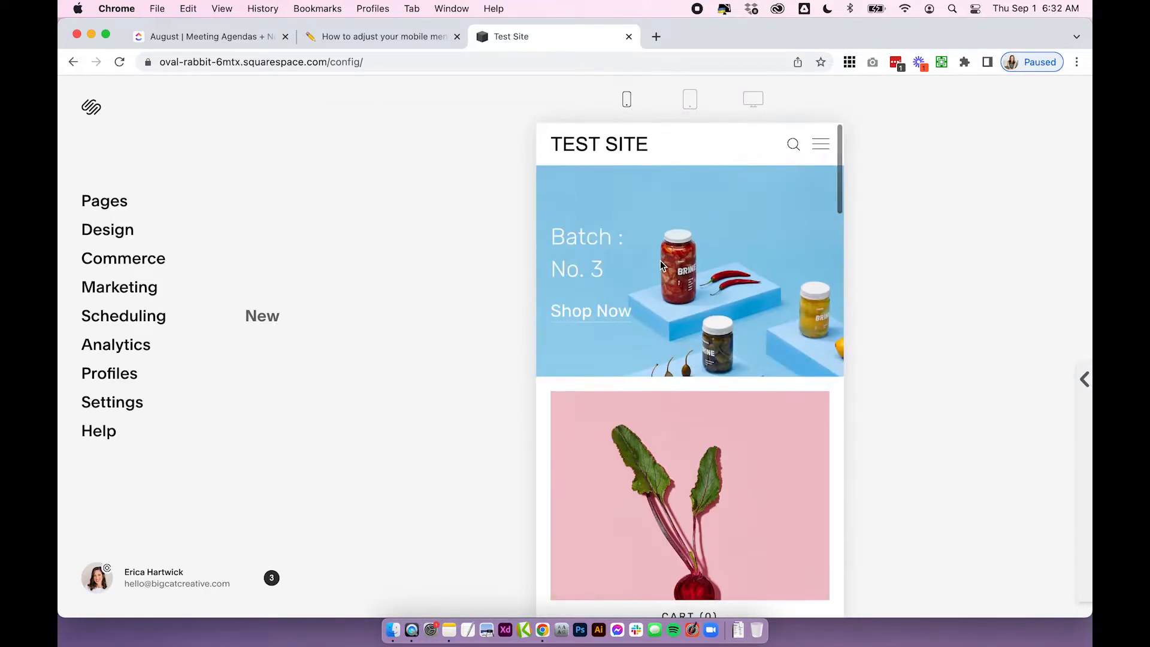
left_click(107, 229)
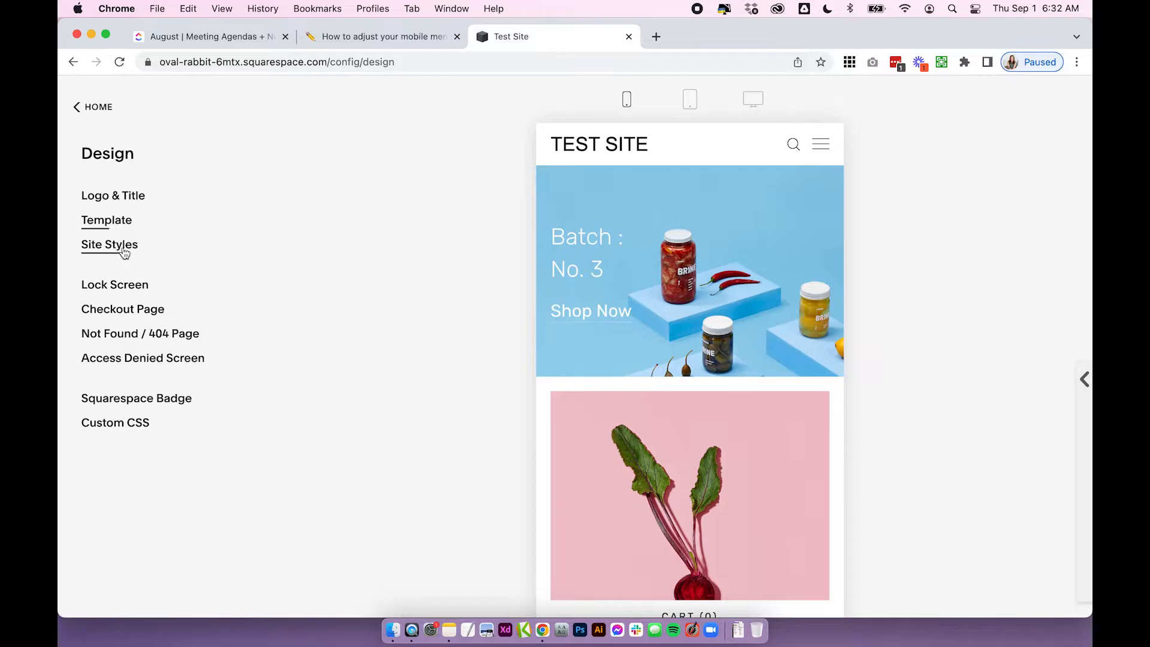
- Open Site Styles and scroll through Mobile: Top, Branding, Menu Icon, Cart and Mobile Menu
left_click(109, 245)
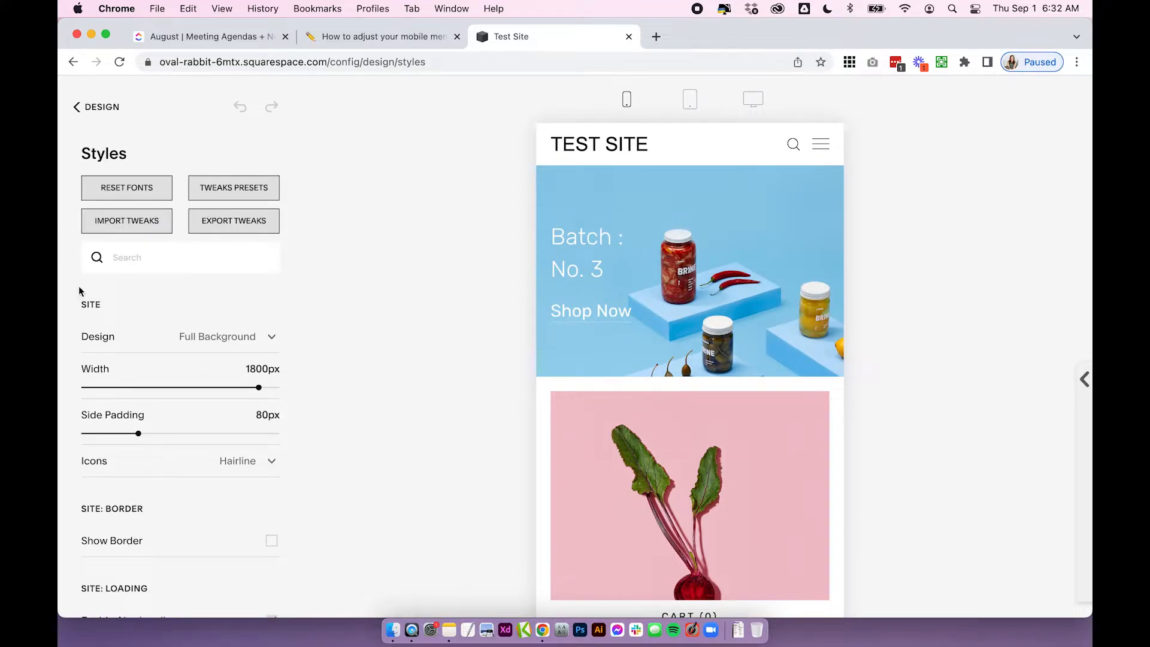
scroll("down", 3)
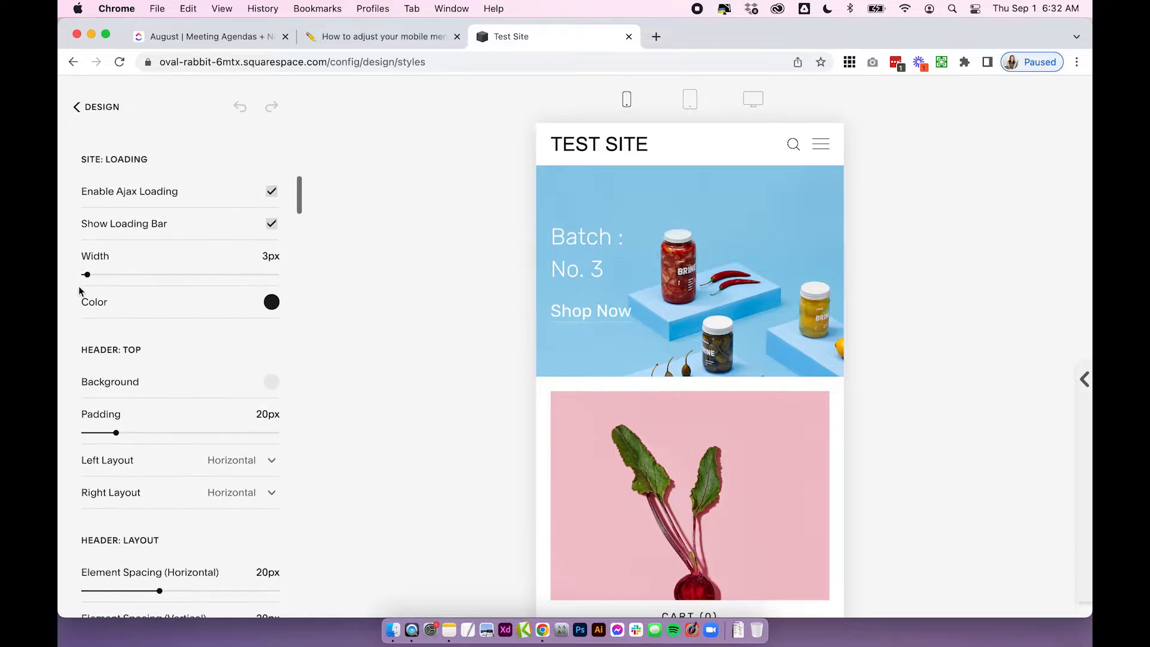
scroll("down", 3)
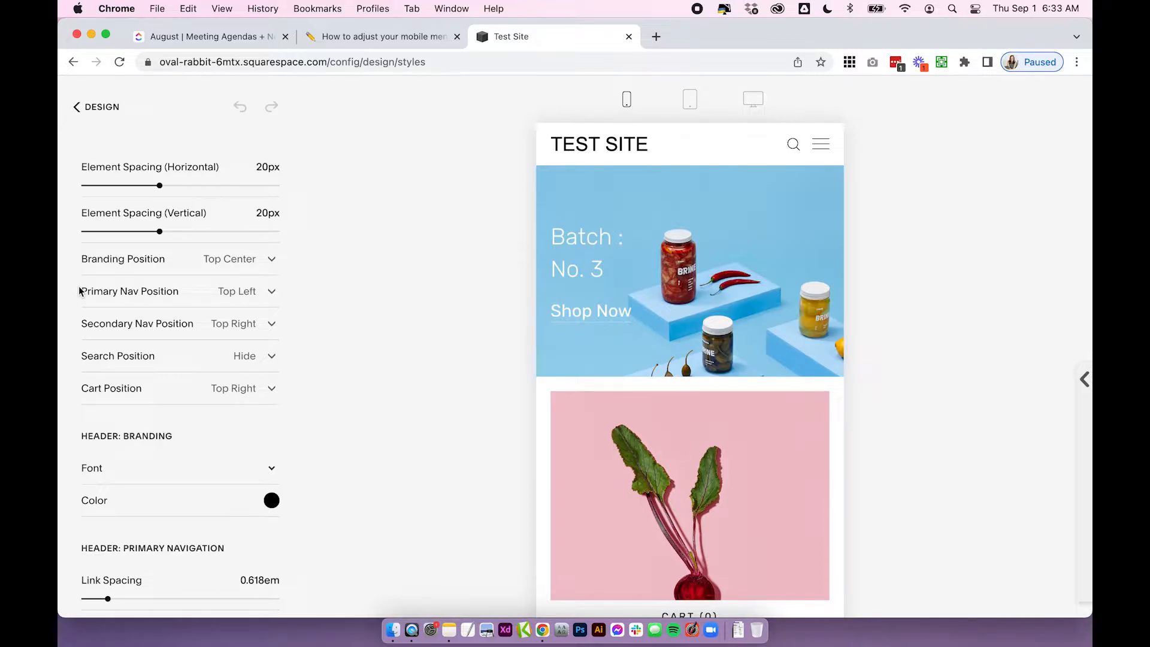
scroll("down", 3)
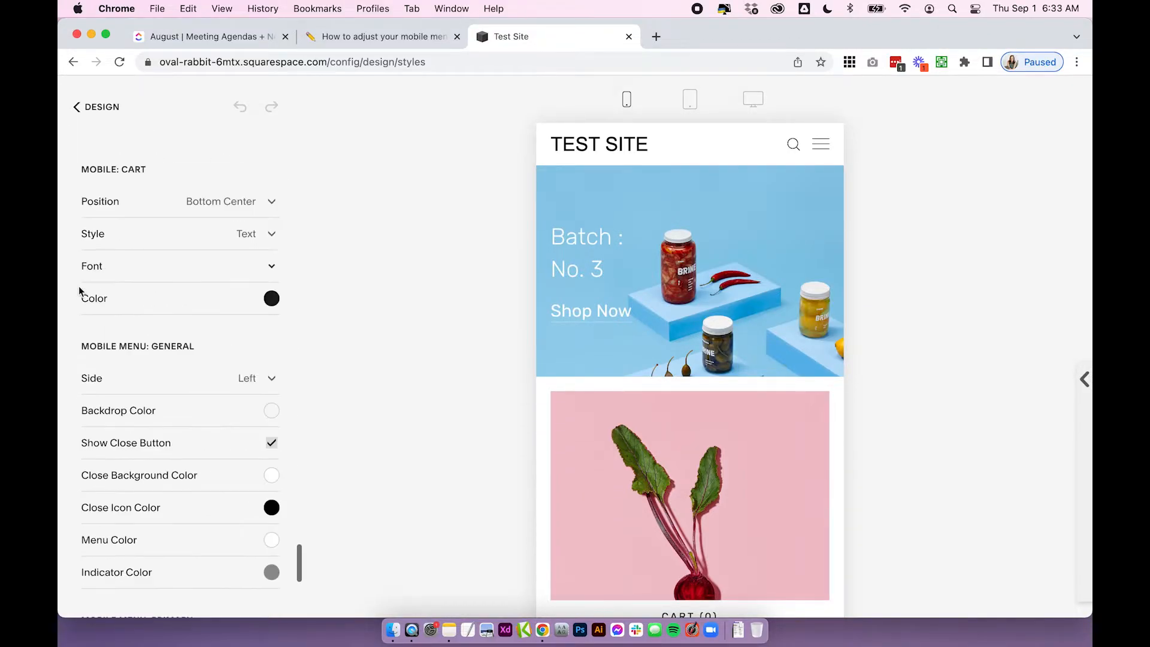
scroll("down", 3)
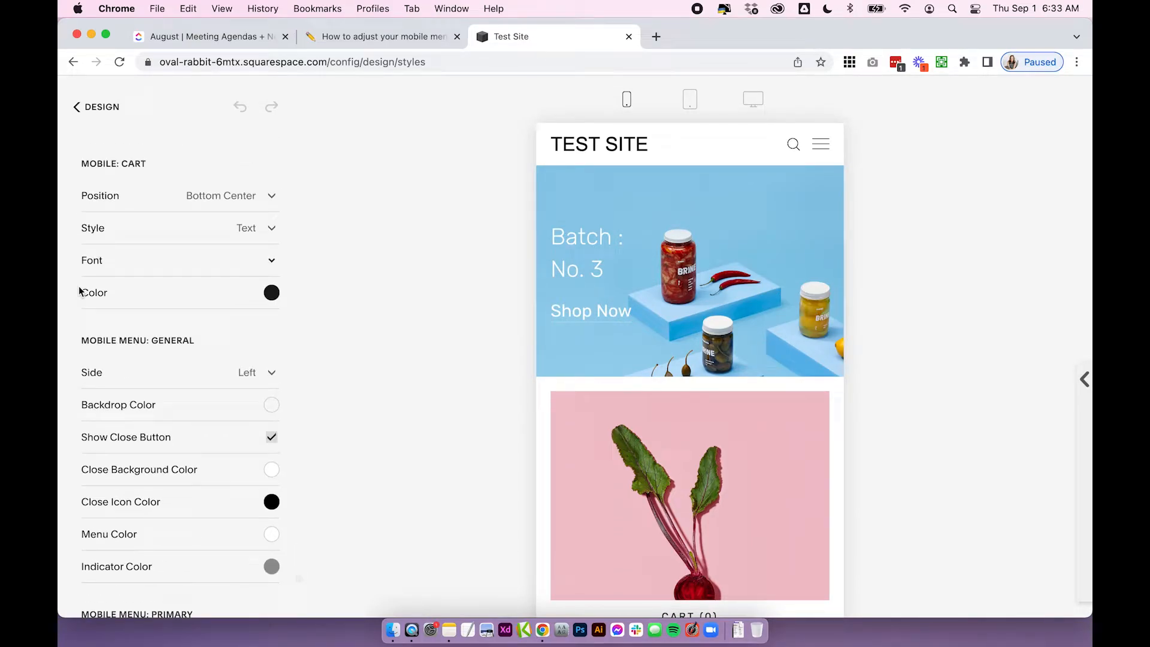
scroll("down", 3)
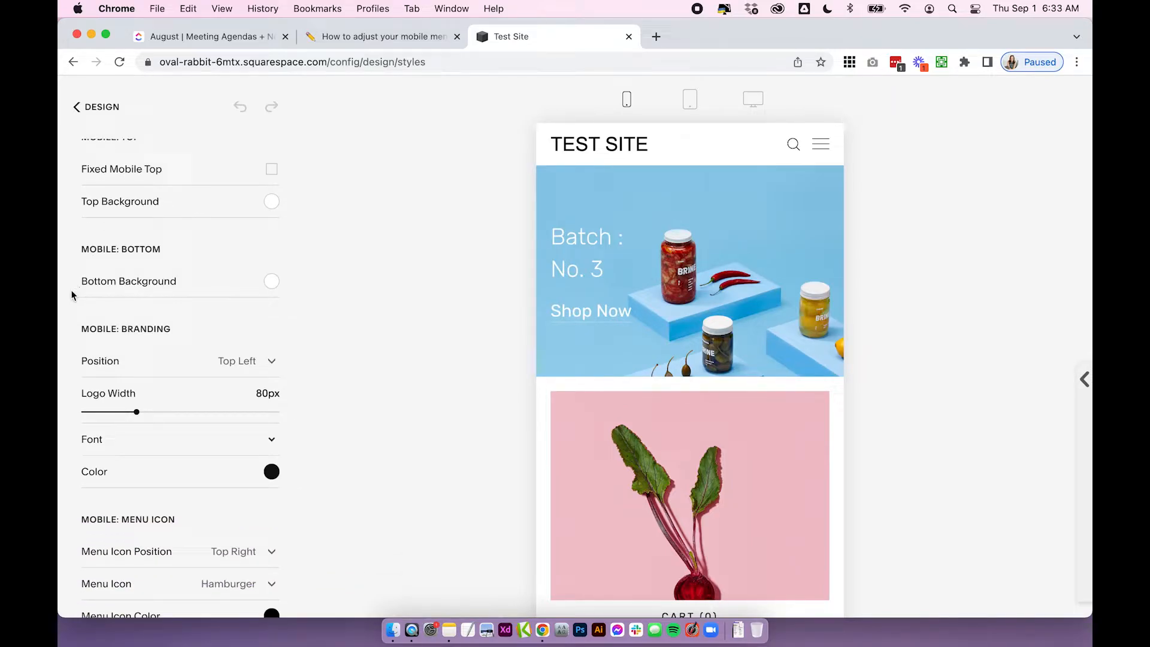
scroll("down", 3)
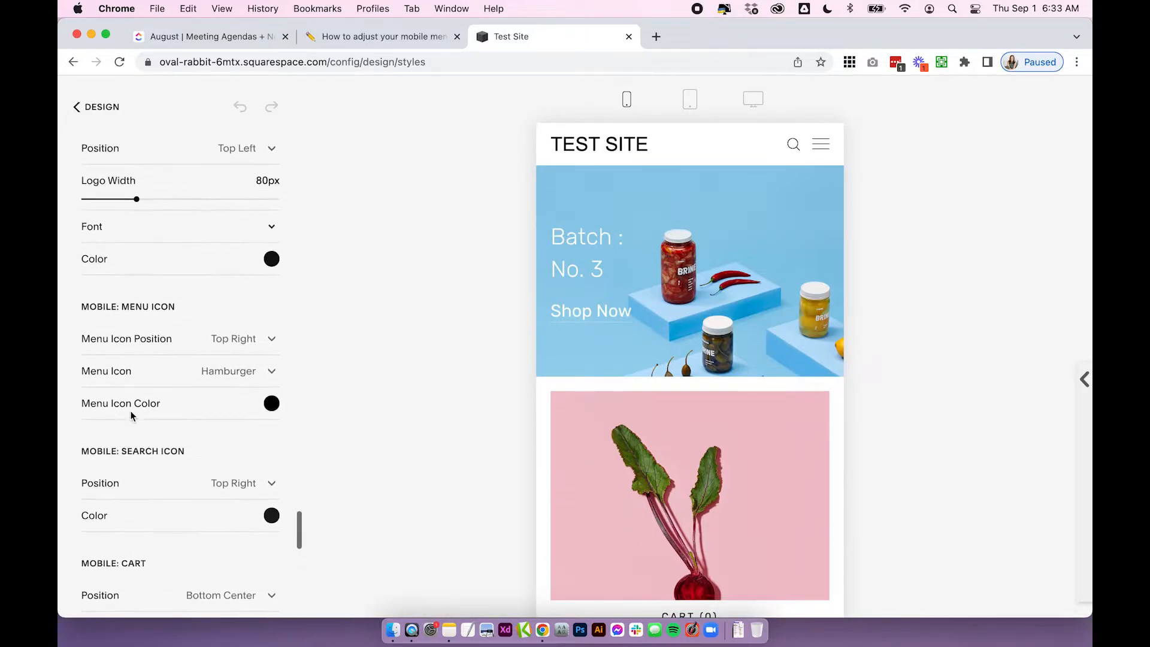
scroll("up", 3)
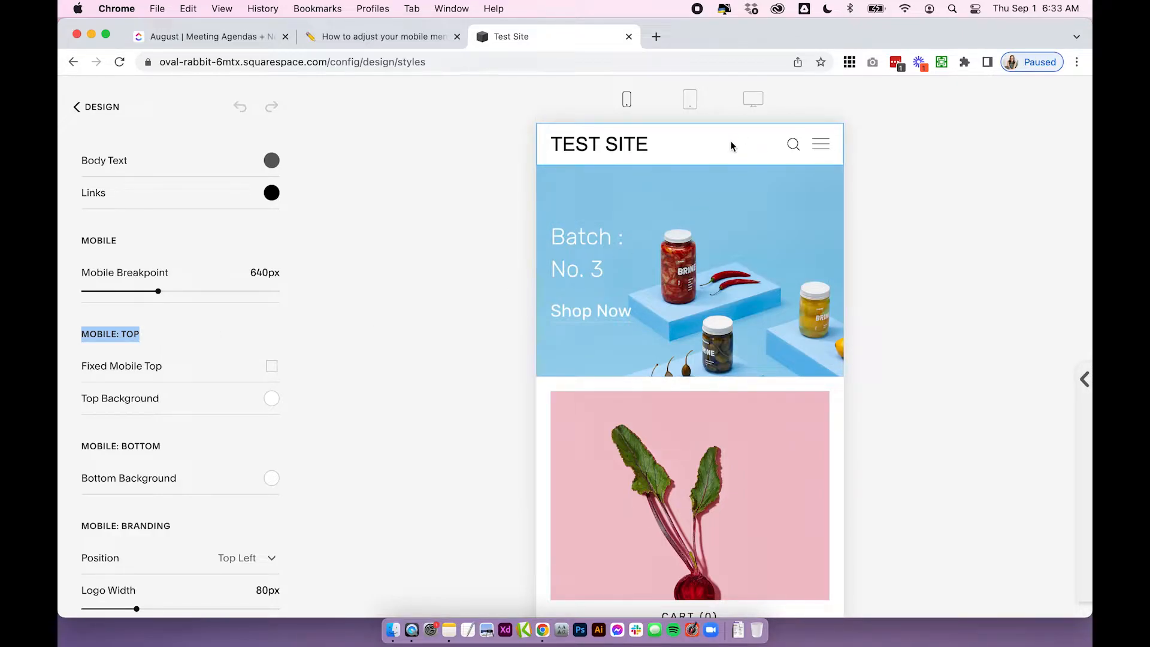
left_click(271, 366)
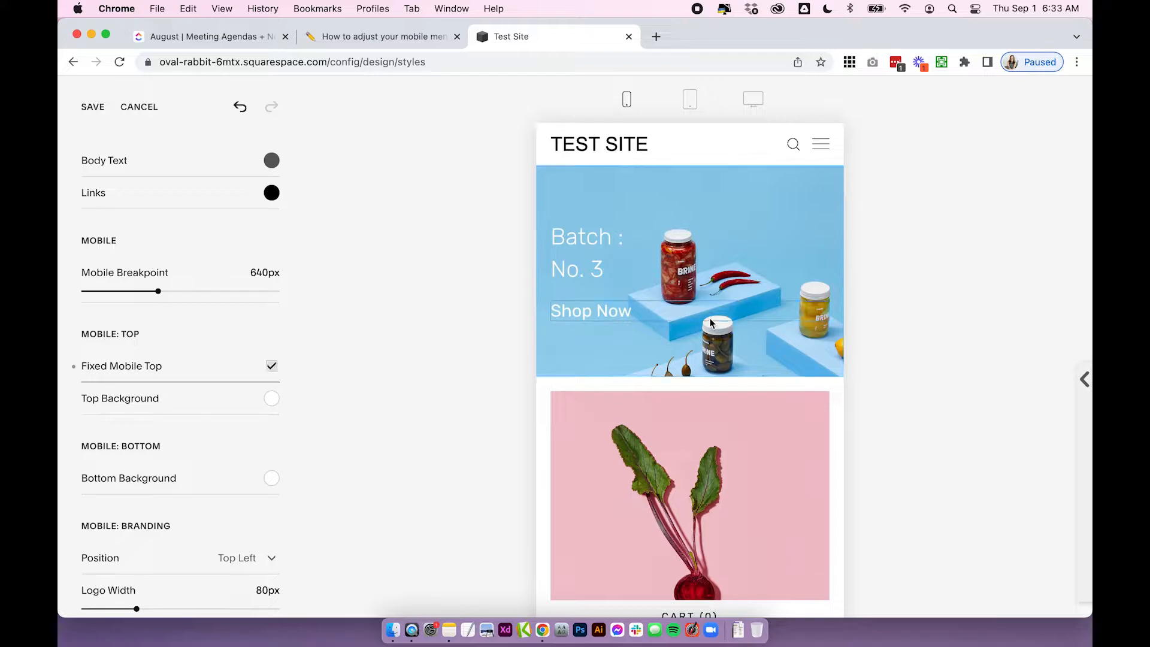
scroll("down", 3)
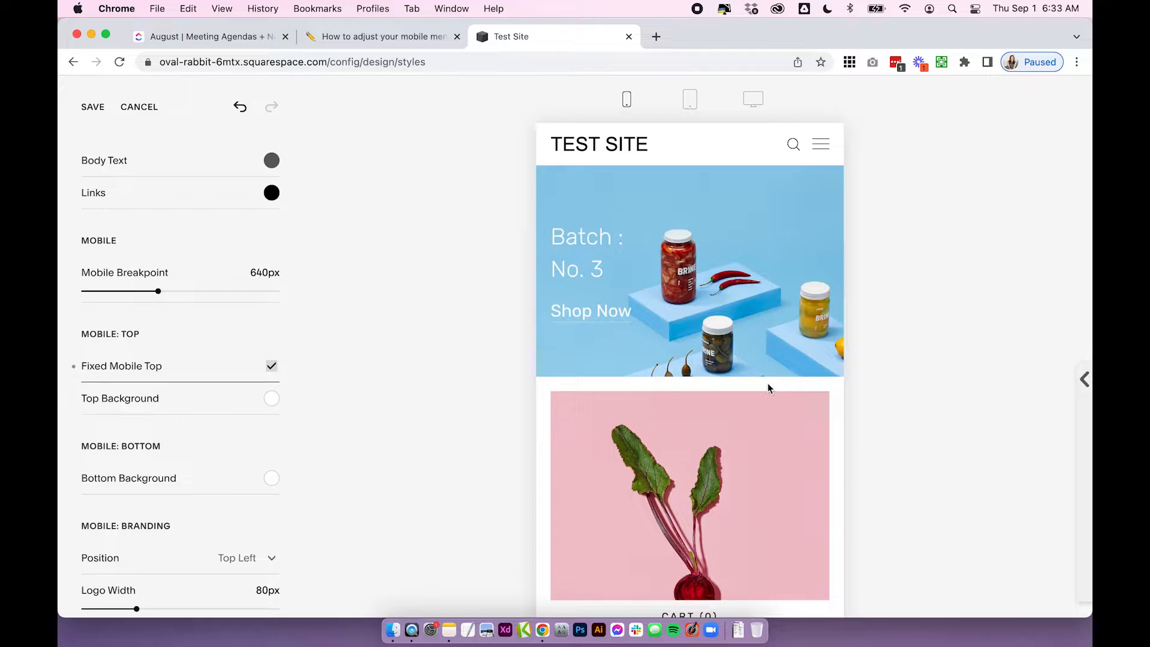
left_click(271, 367)
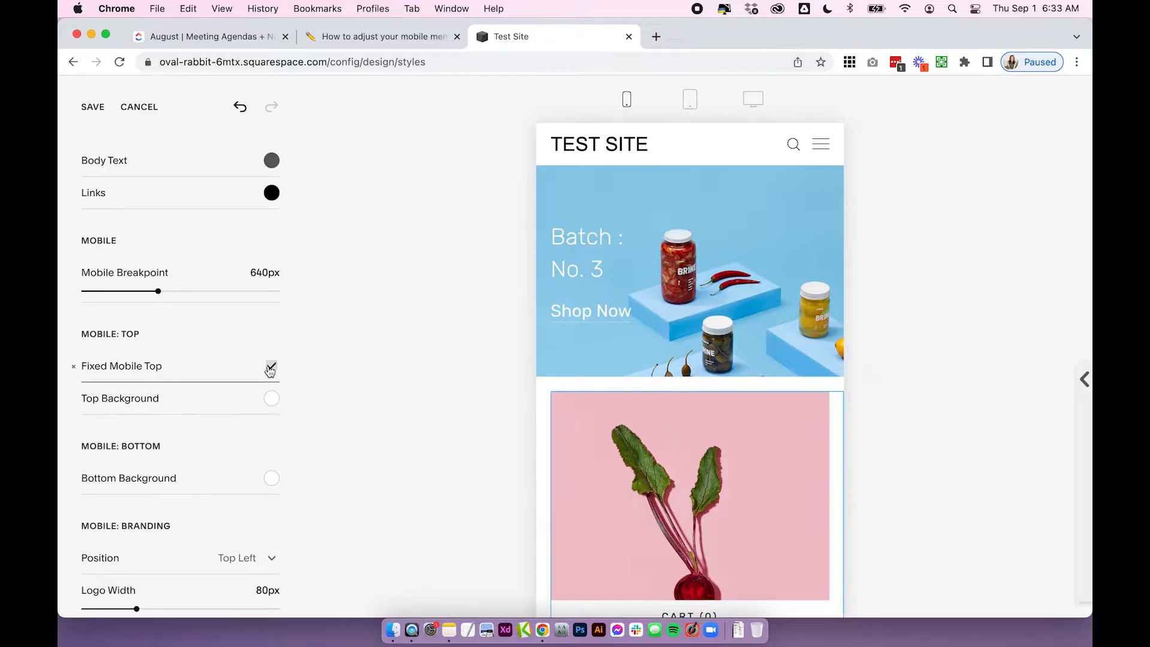
left_click(270, 366)
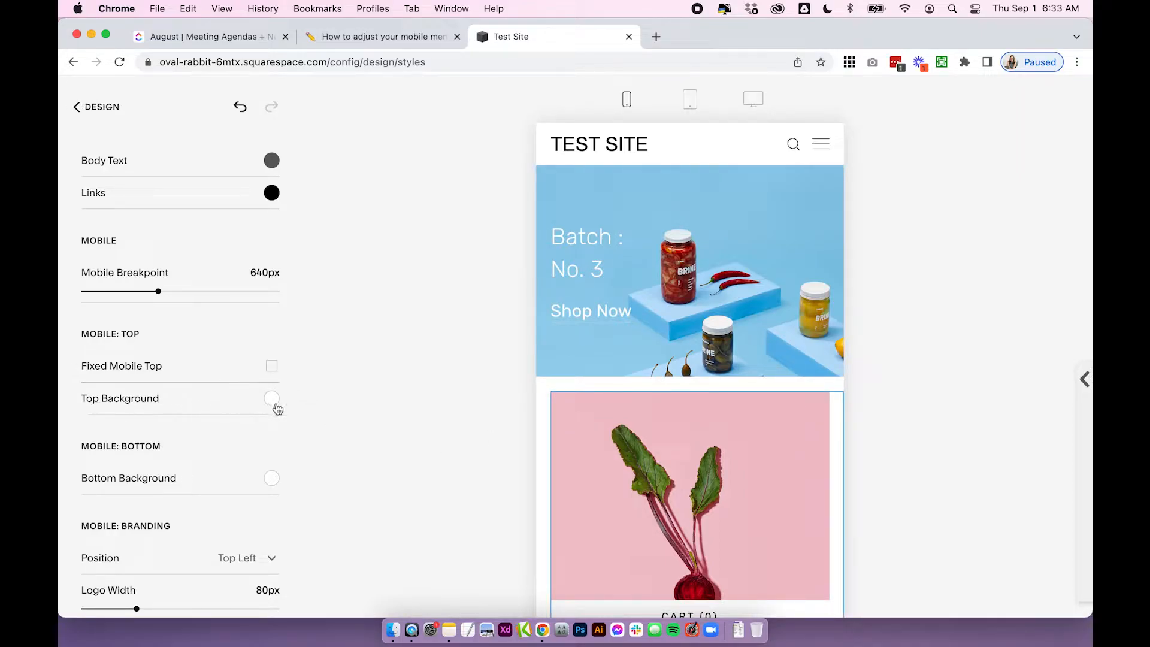
scroll("down", 3)
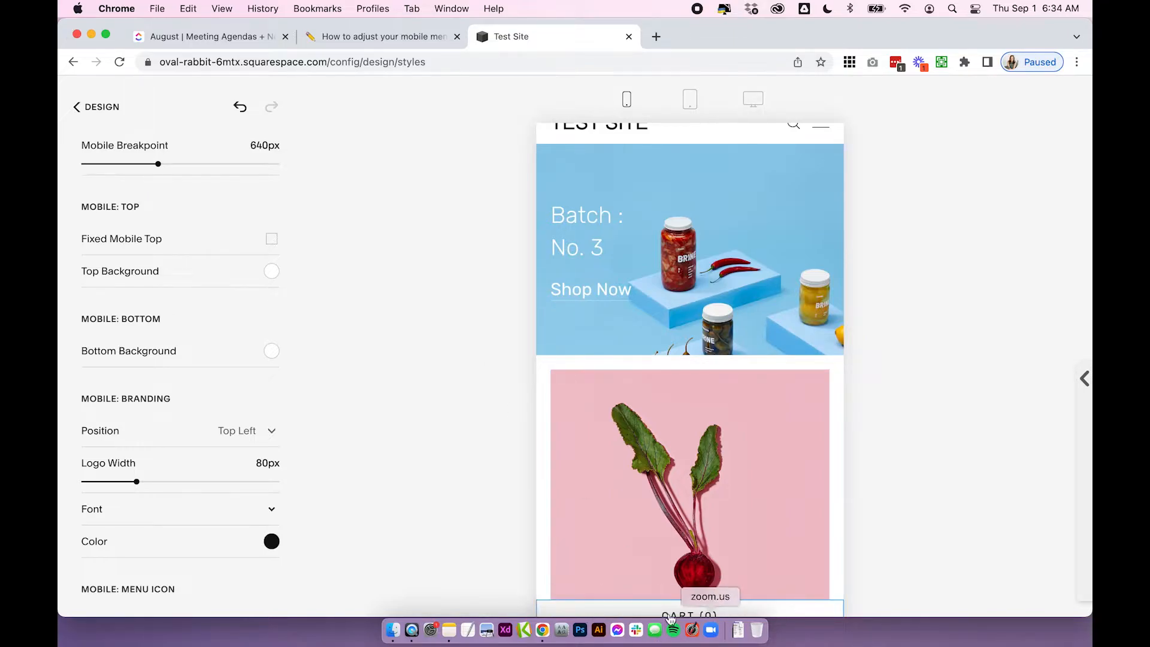
scroll("down", 3)
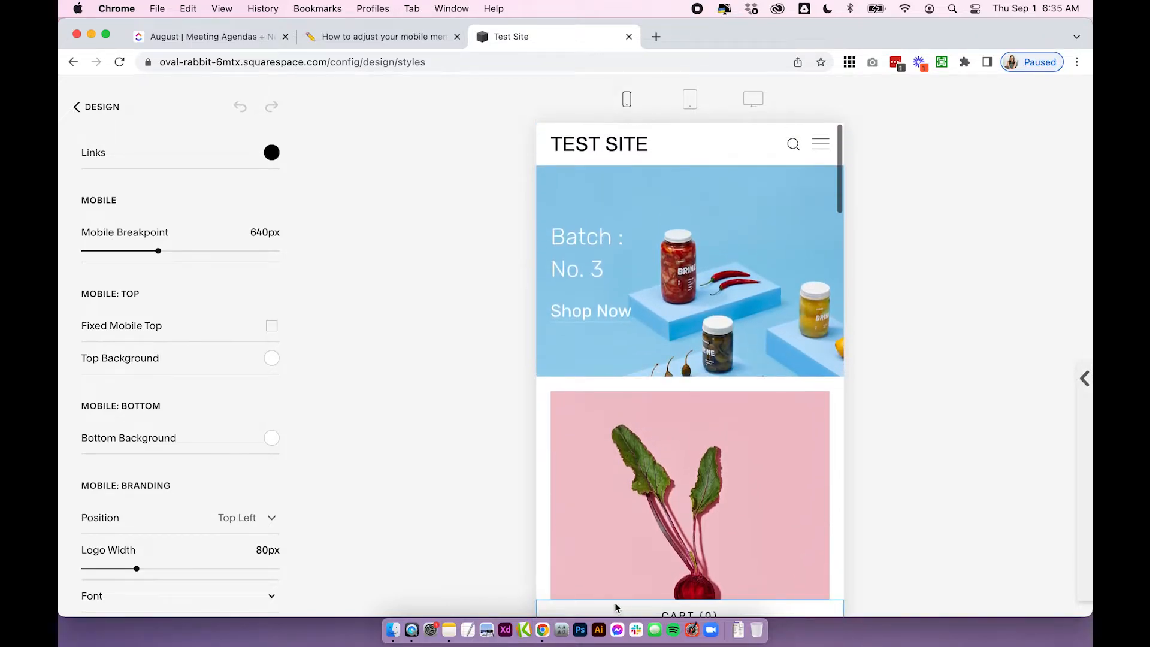
scroll("down", 3)
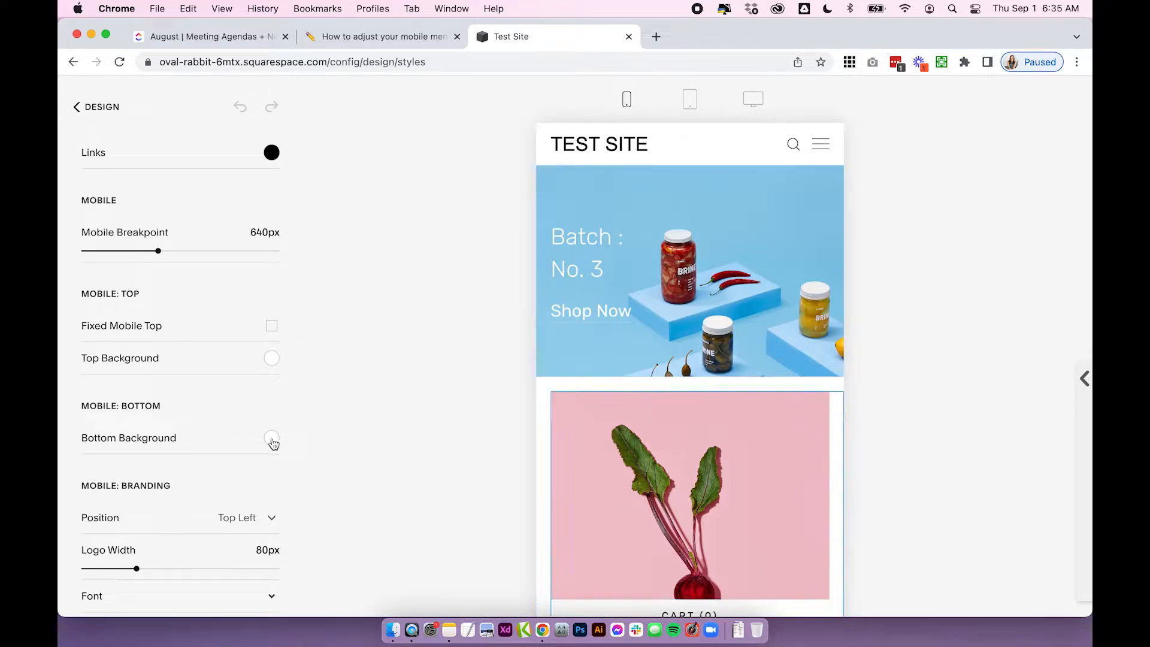
left_click(271, 440)
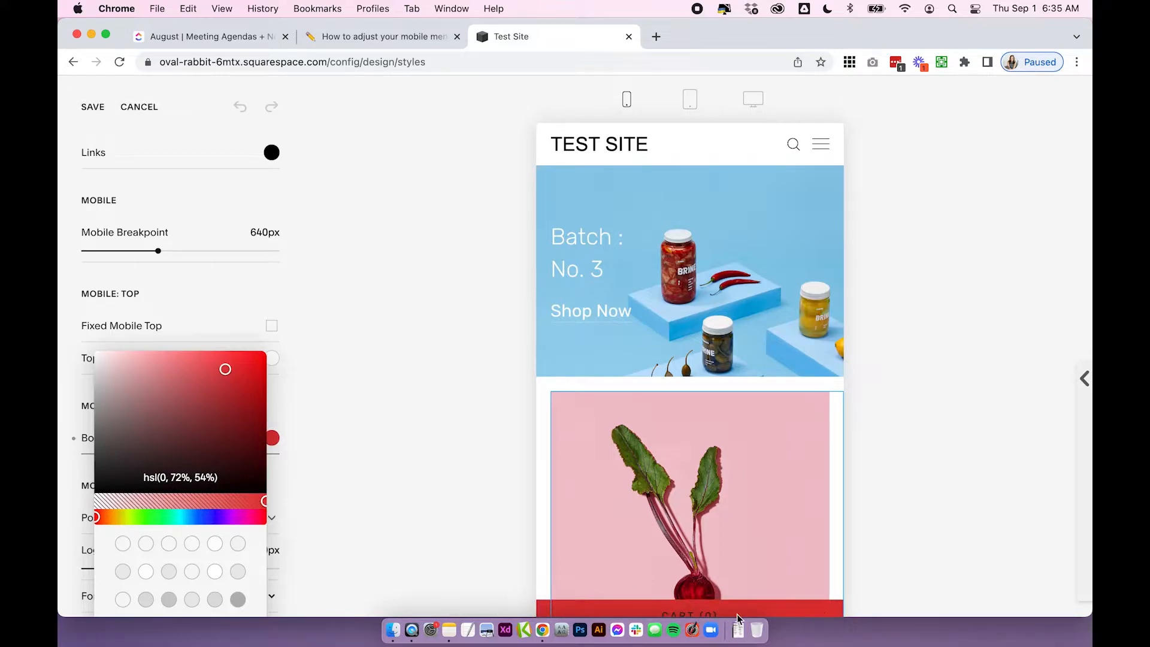
mouse_move(711, 627)
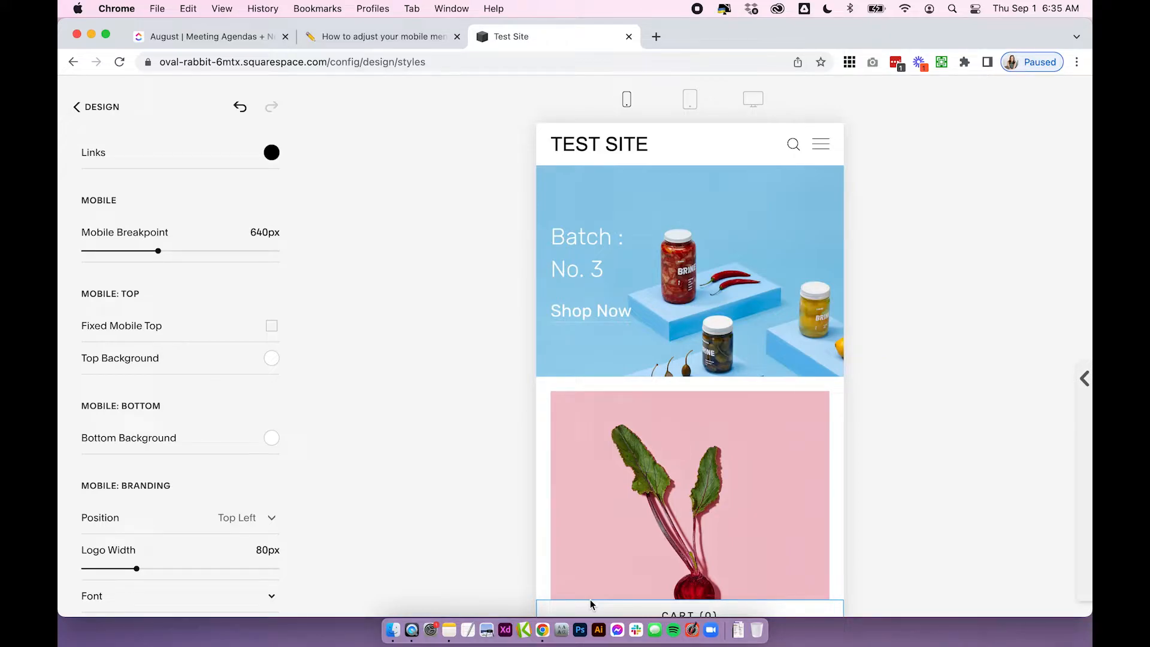
- Try Bottom Left, Bottom Center and Bottom Right for Mobile: Branding Position, then choose Top Left
scroll("down", 3)
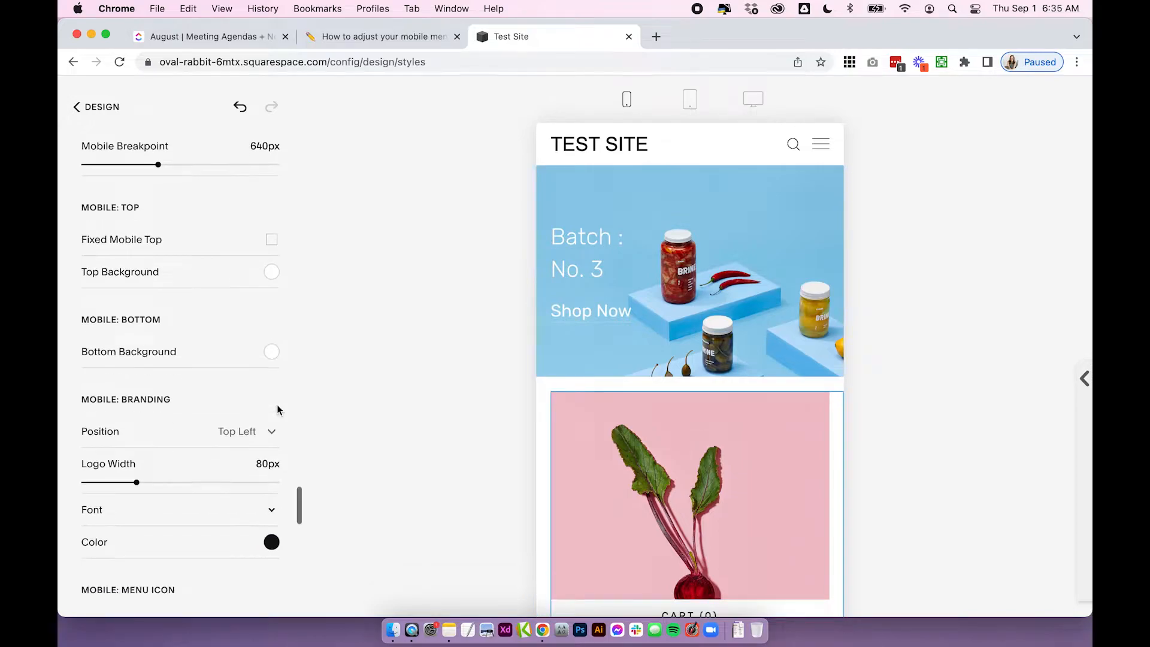
scroll("down", 3)
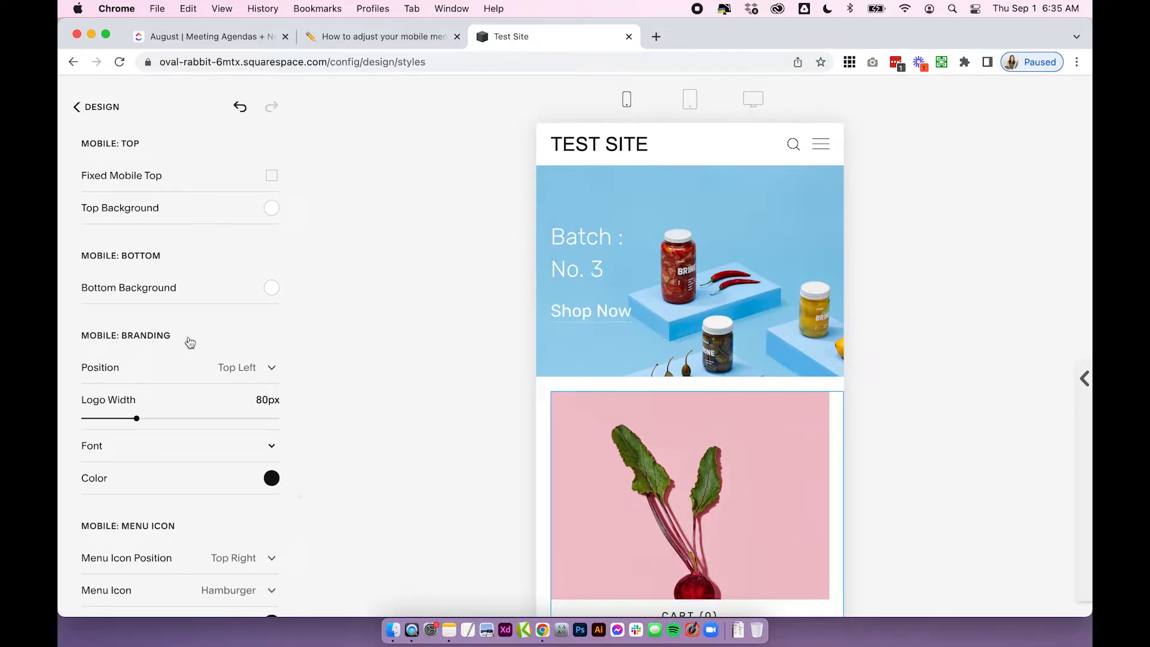
mouse_move(241, 372)
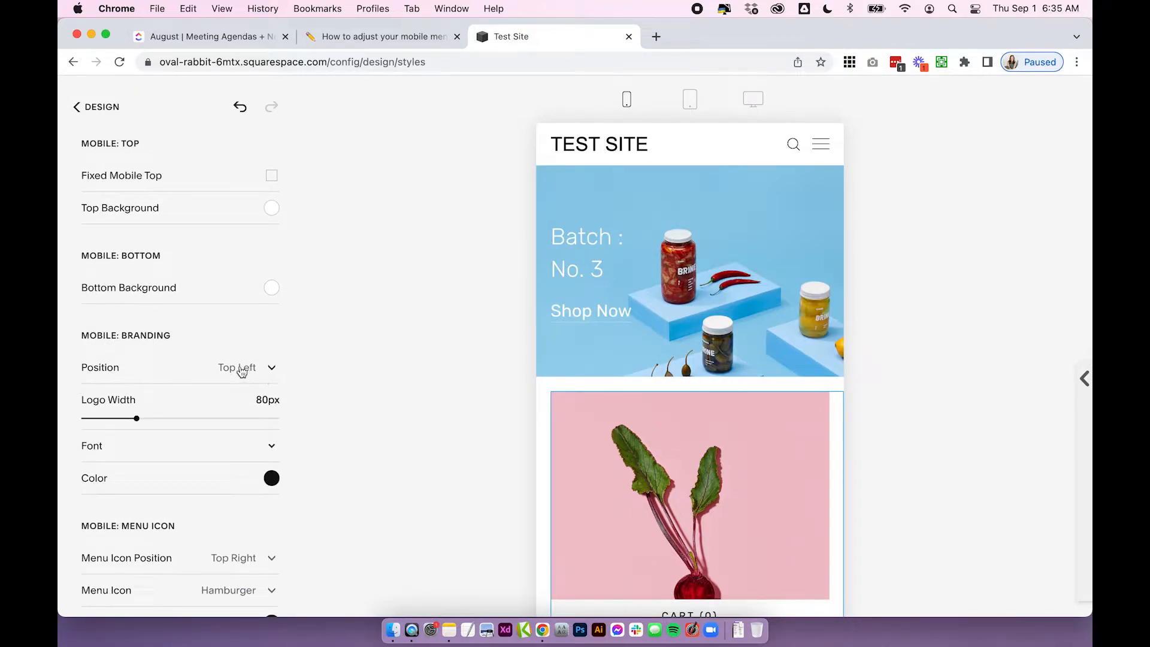
left_click(243, 368)
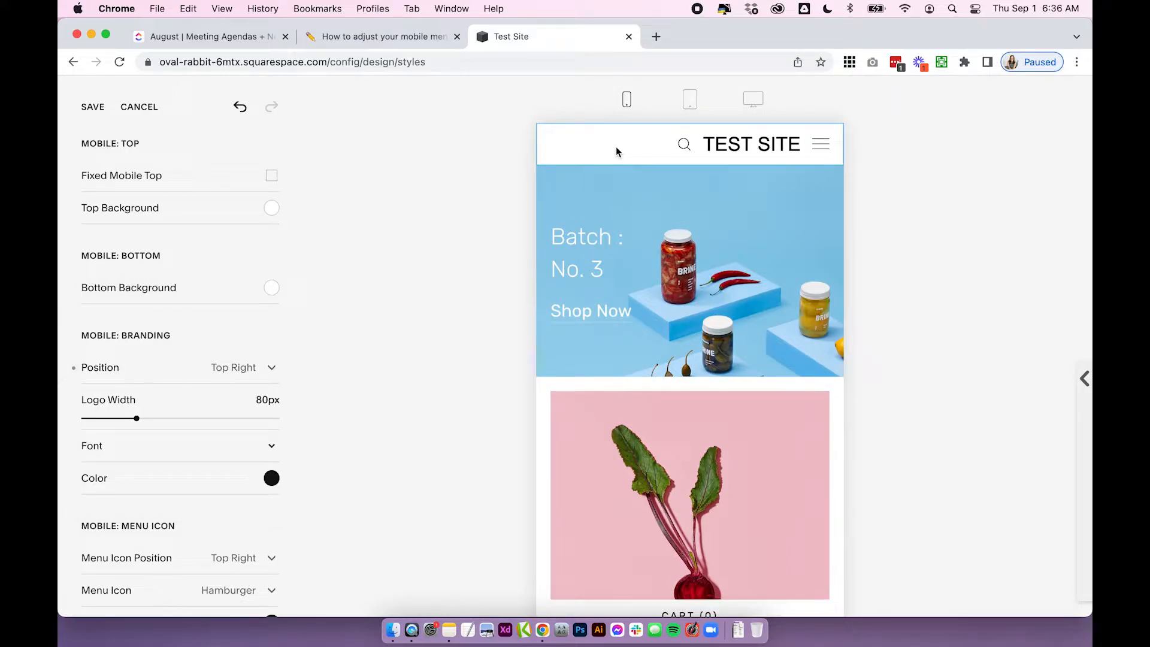
left_click(233, 367)
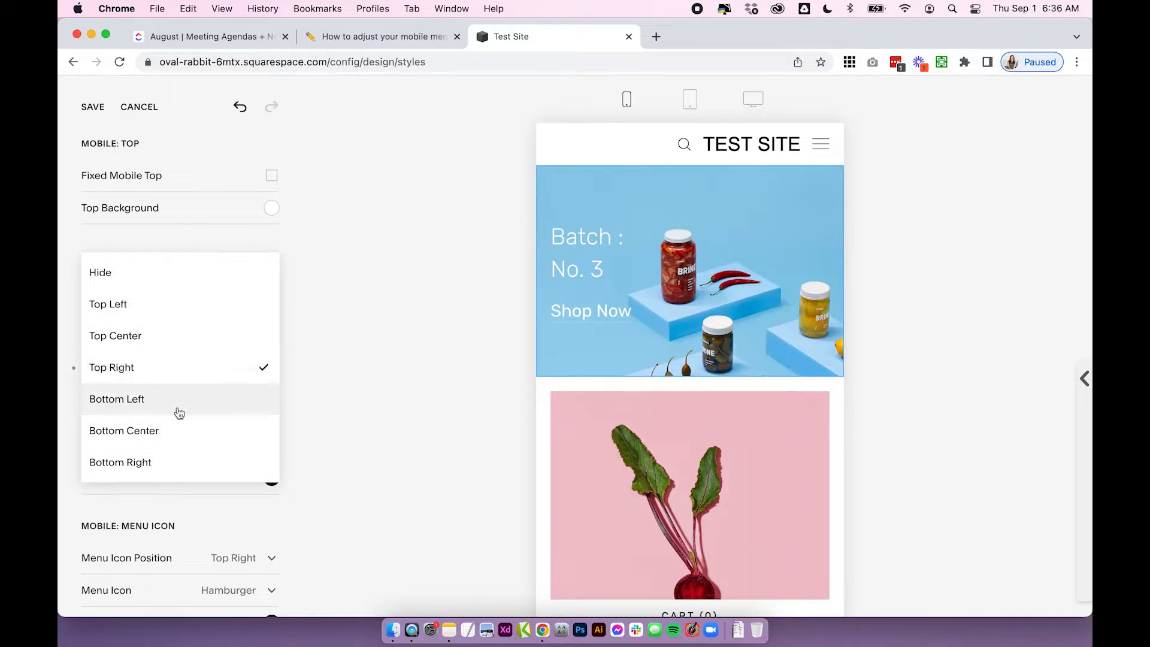
left_click(116, 399)
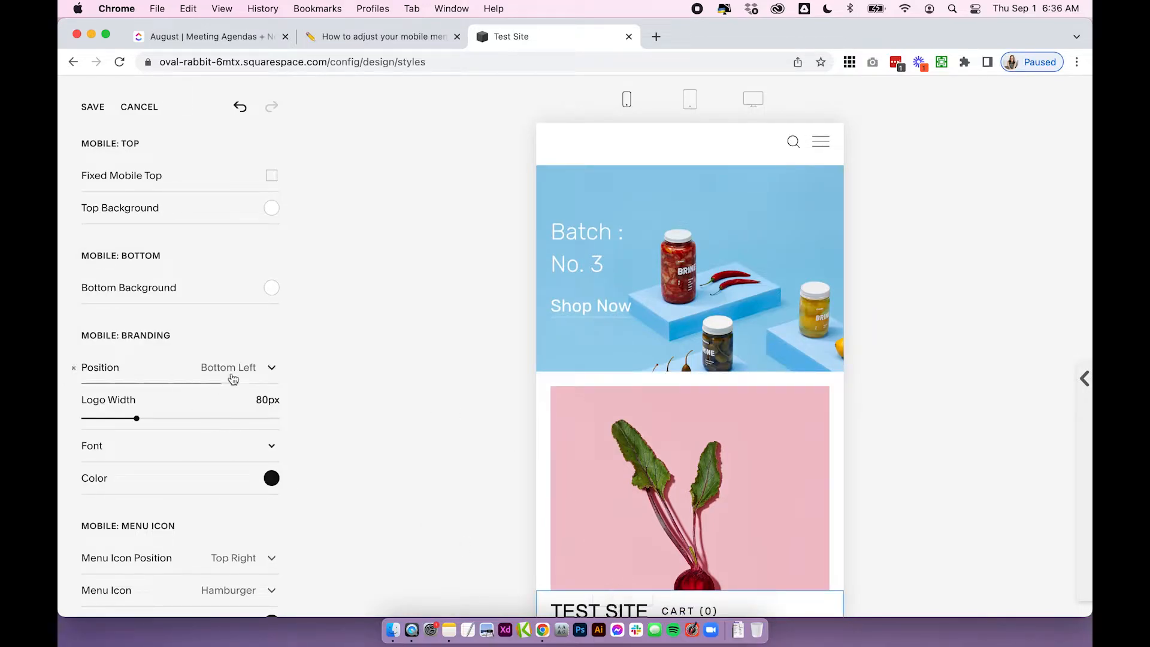
left_click(237, 368)
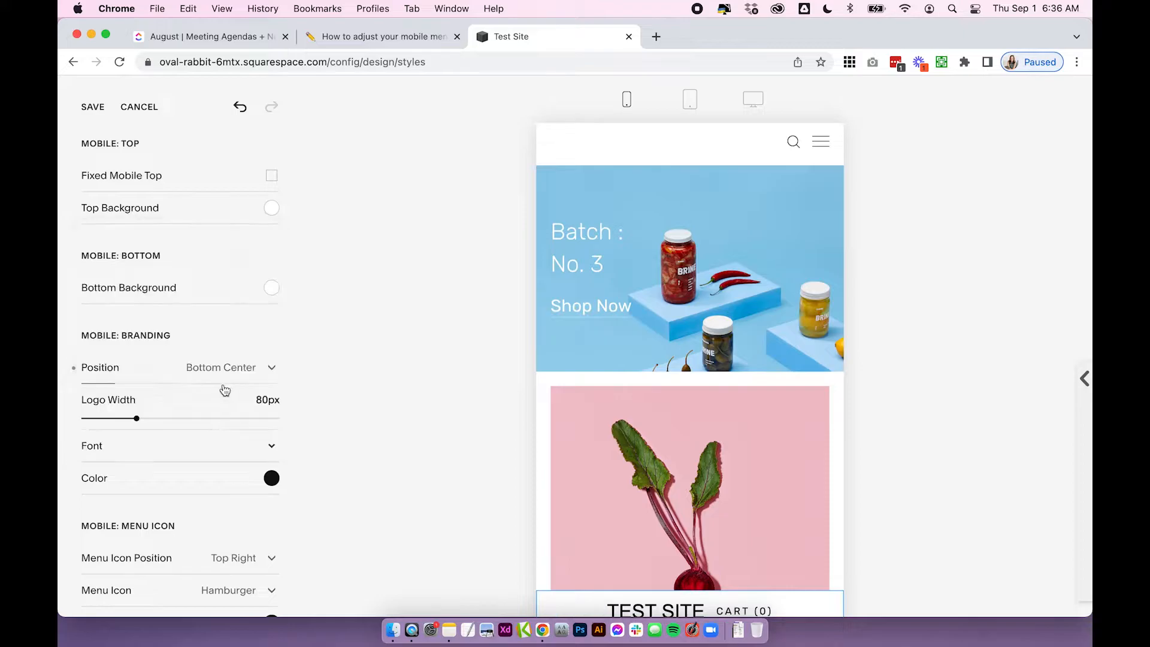
left_click(230, 367)
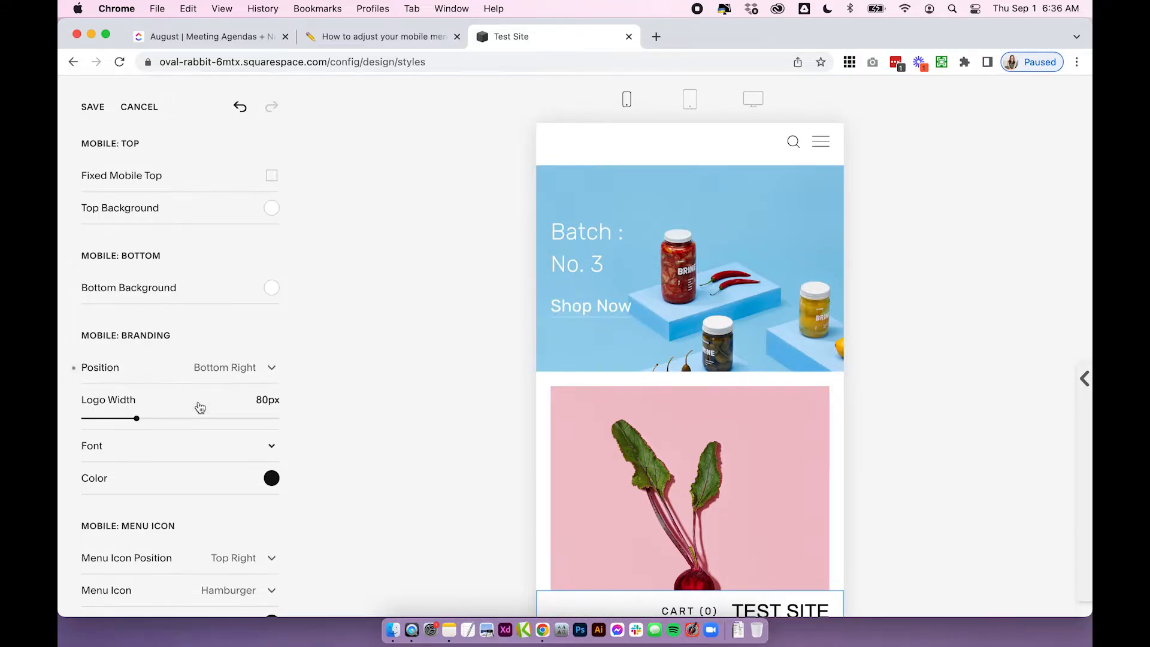
left_click(234, 368)
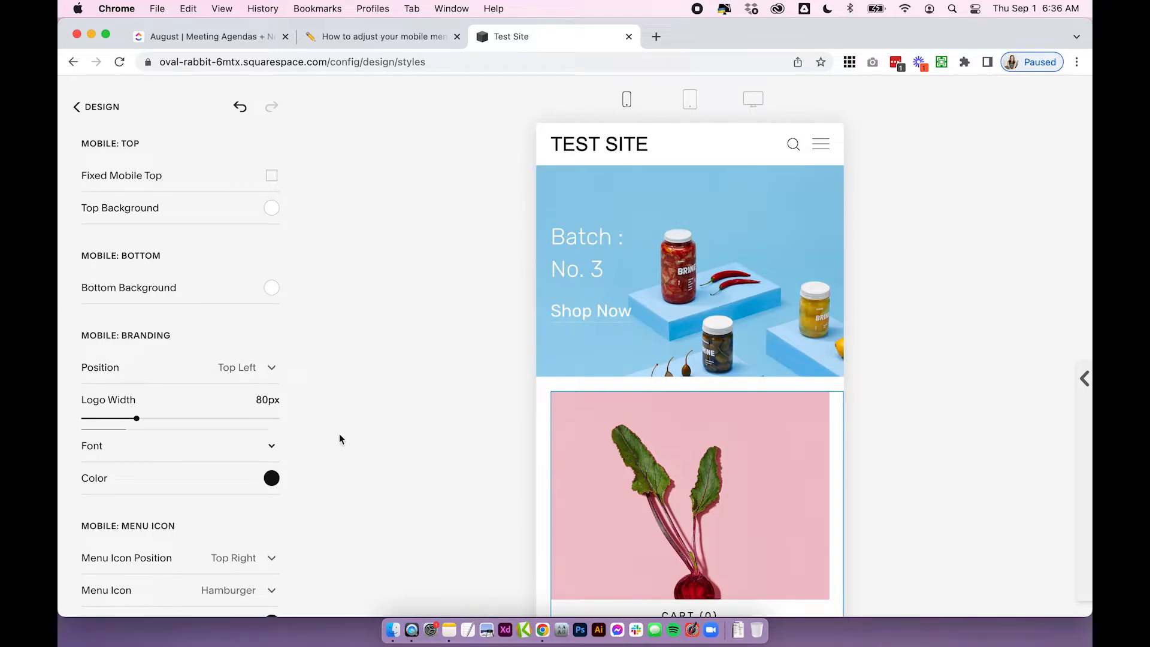
mouse_move(91, 448)
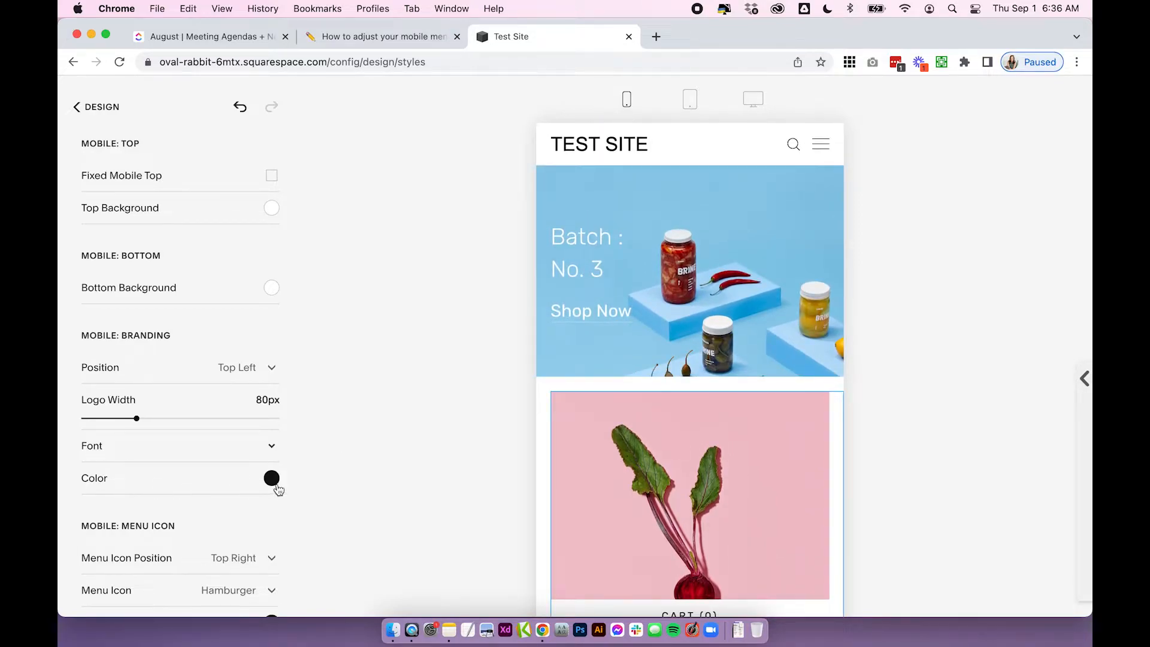
- Set Menu Icon to Vertical Dots, then reopen the menu icon dropdown
scroll("down", 3)
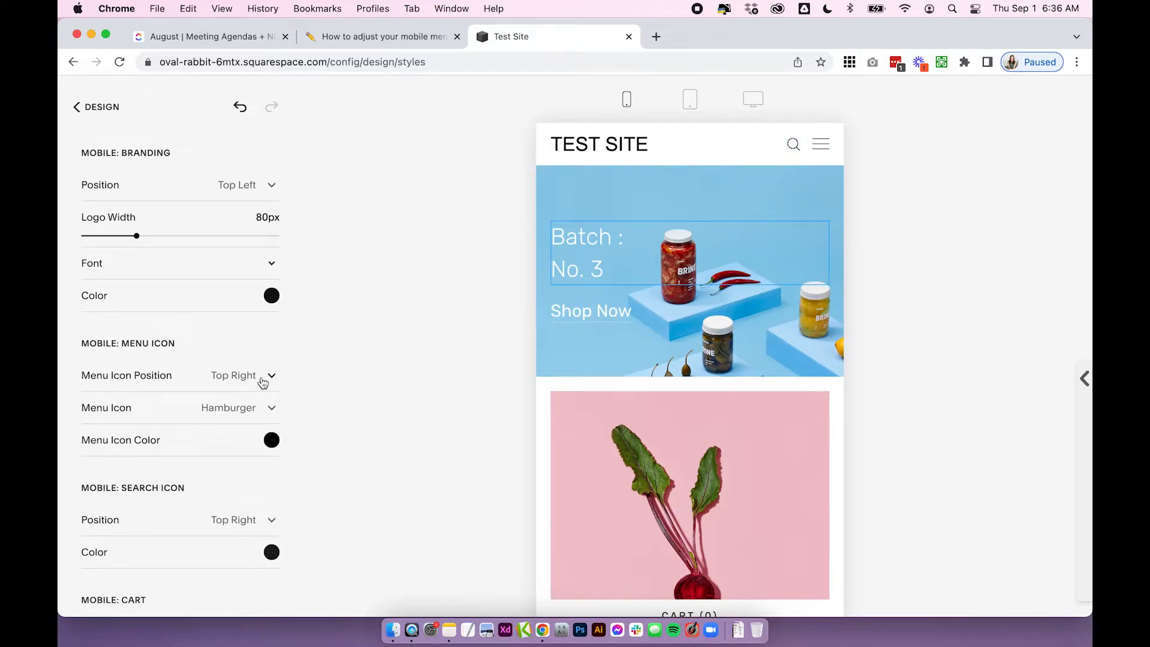
left_click(237, 408)
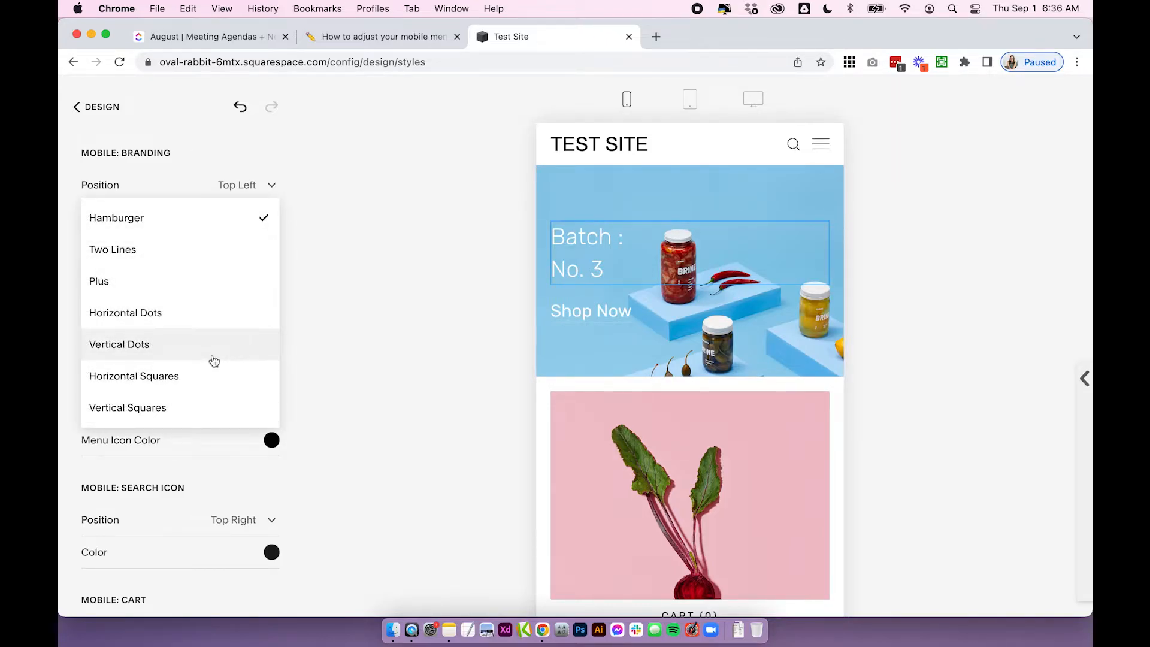
left_click(118, 344)
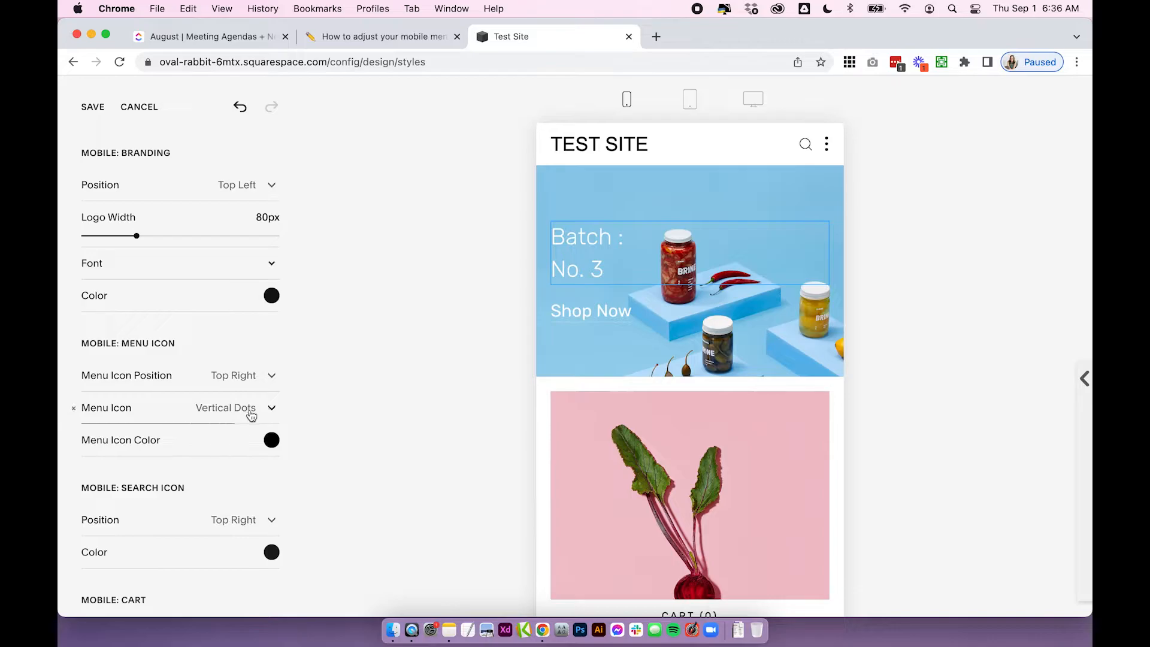
left_click(243, 408)
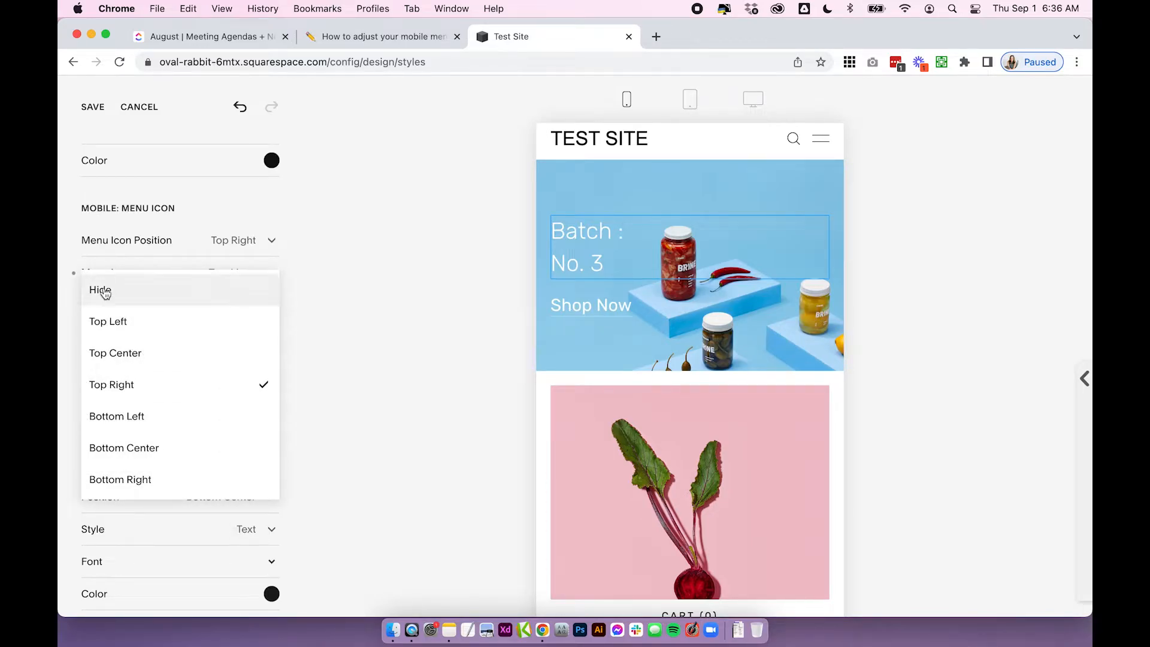
mouse_move(118, 318)
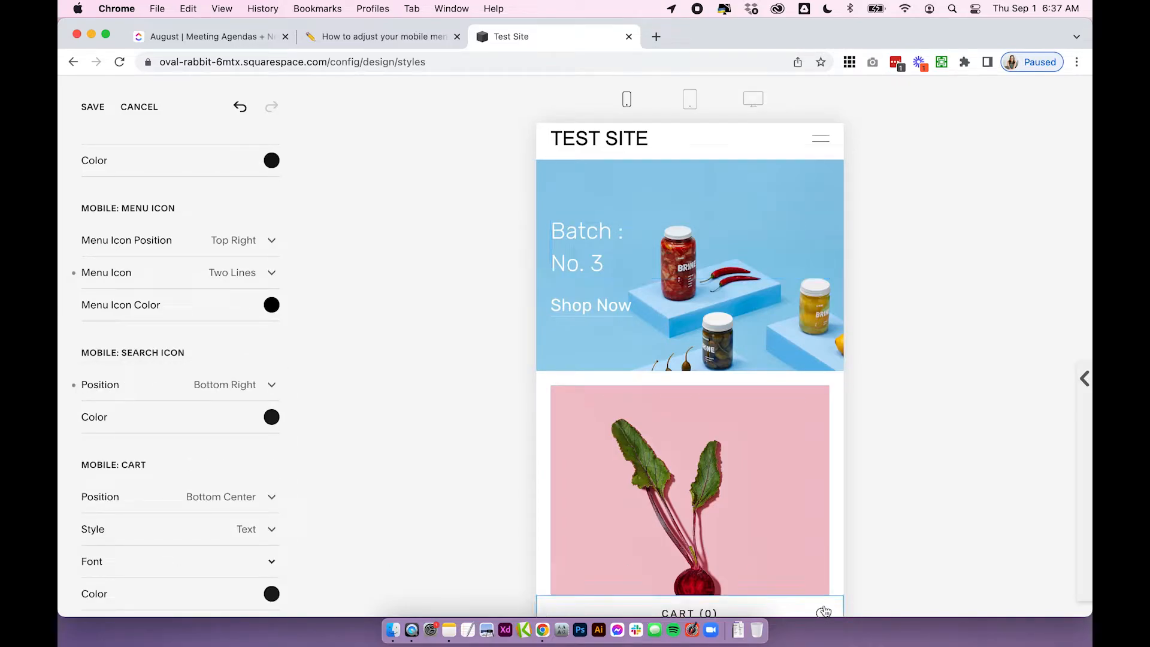
- Set Search Icon Position back to Top Right and scroll toward Mobile Menu: General
left_click(234, 385)
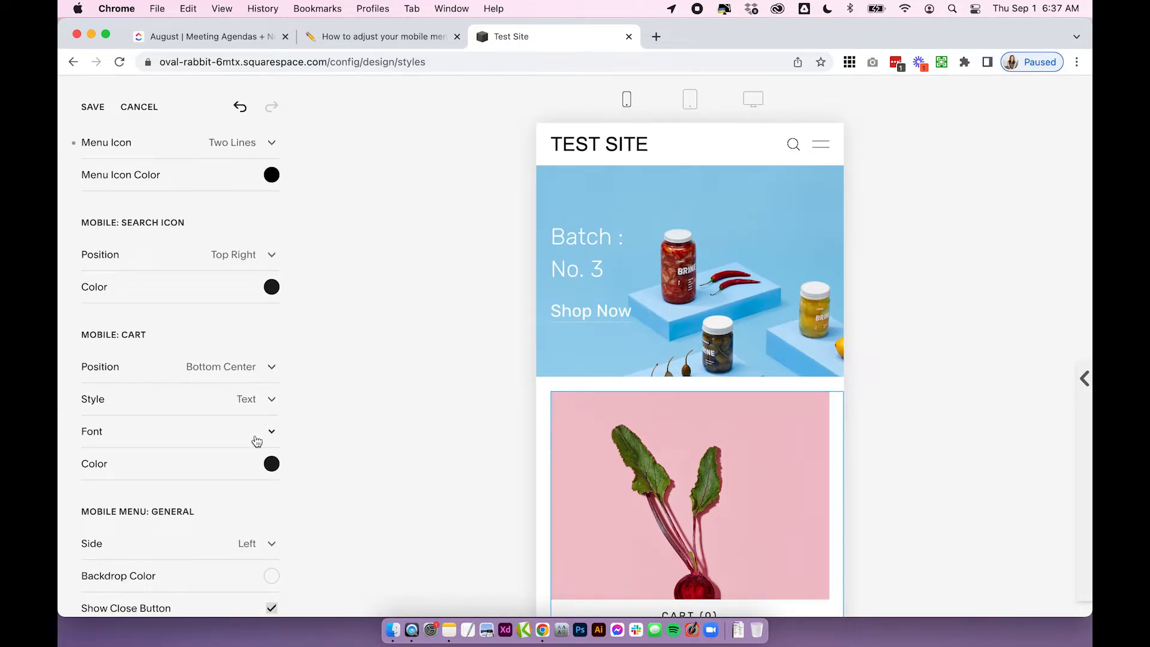
scroll("down", 3)
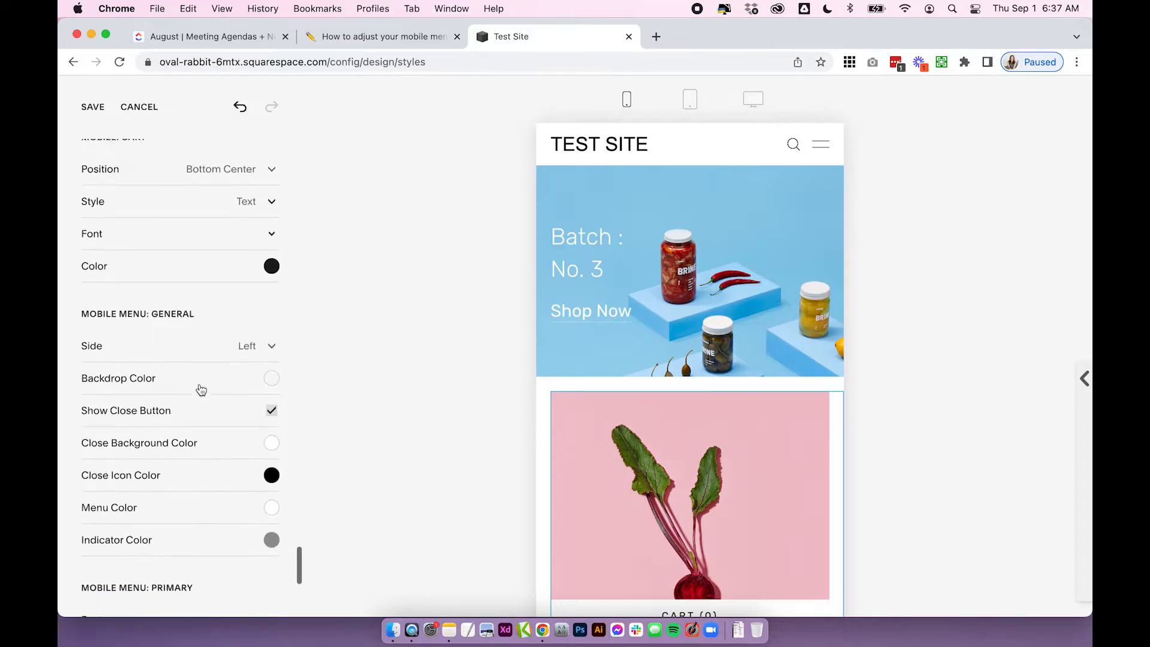
scroll("down", 3)
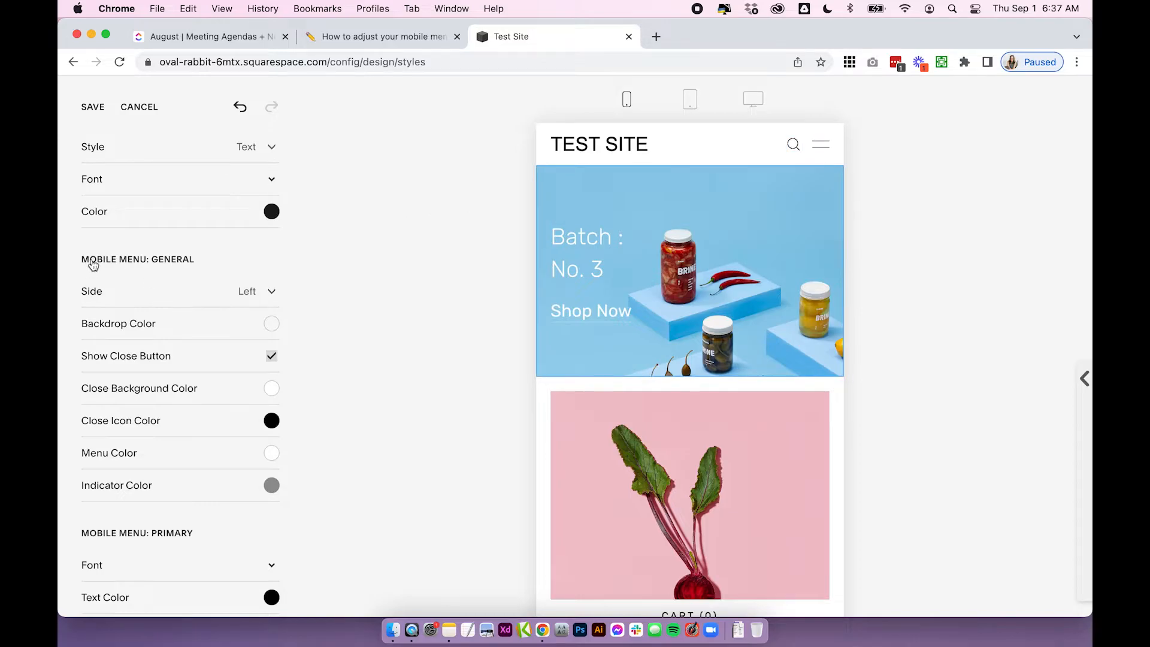
- Open the pop-out menu in the phone preview, switch Side to Right, then back to Left
scroll("down", 3)
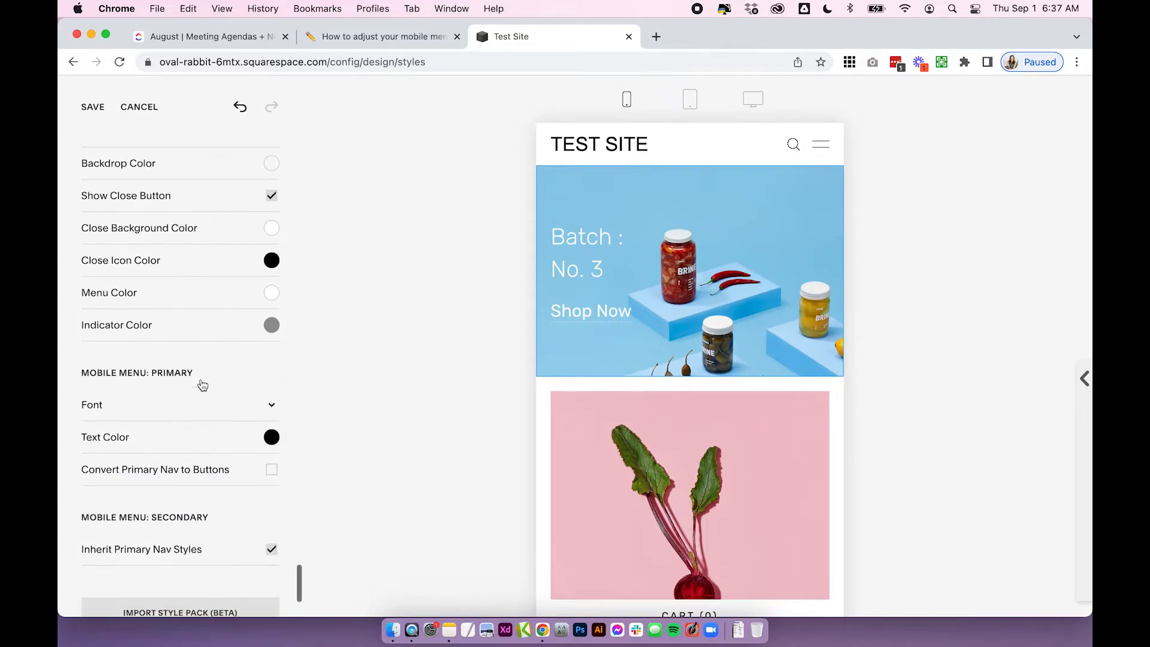
scroll("down", 3)
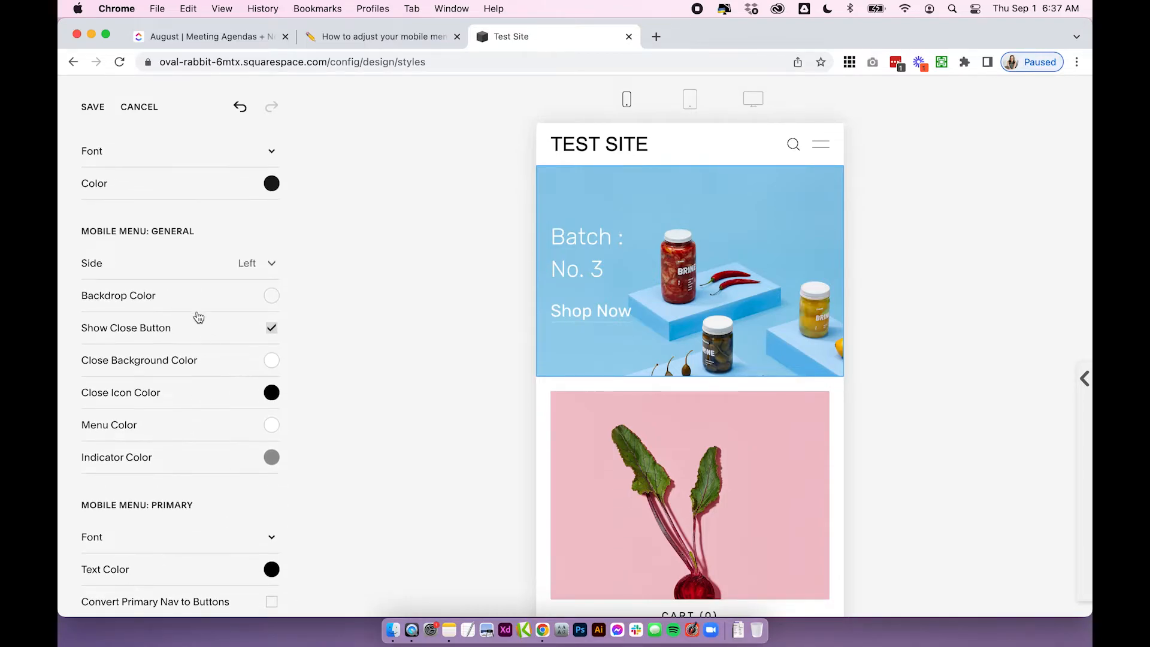
mouse_move(892, 172)
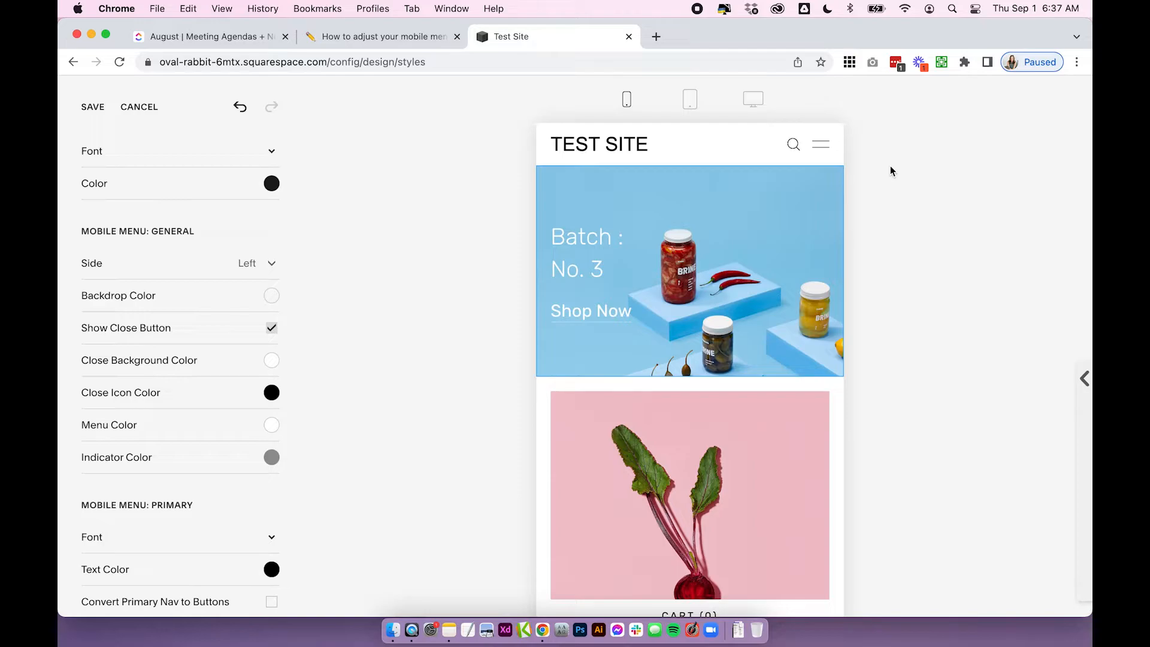
left_click(246, 263)
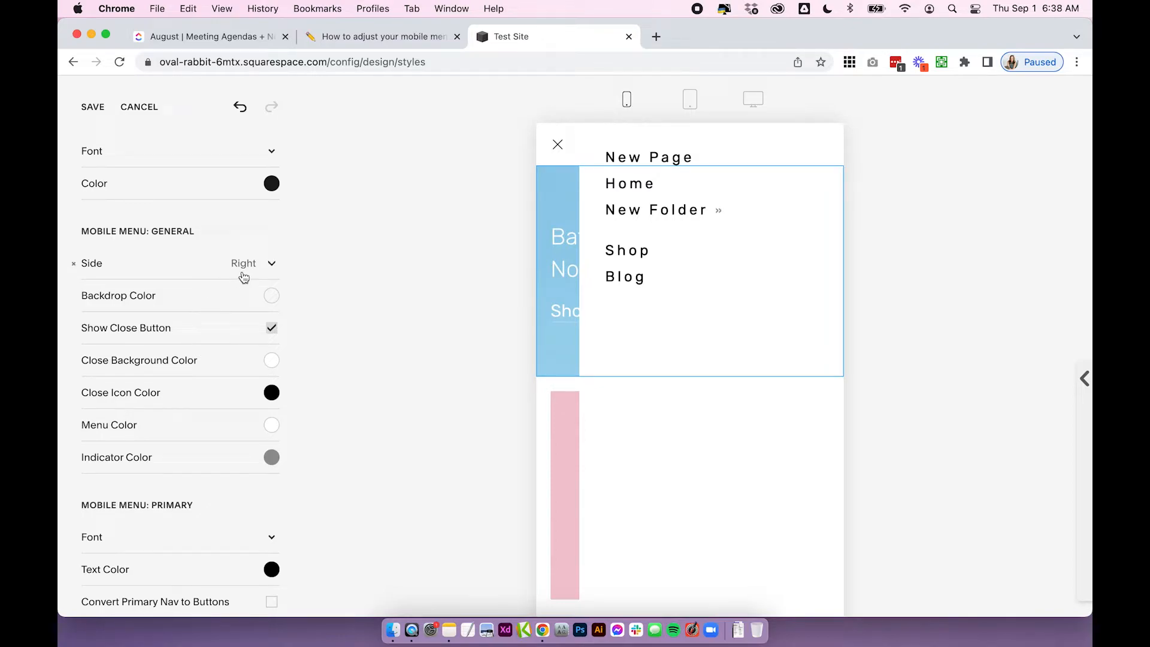
left_click(254, 263)
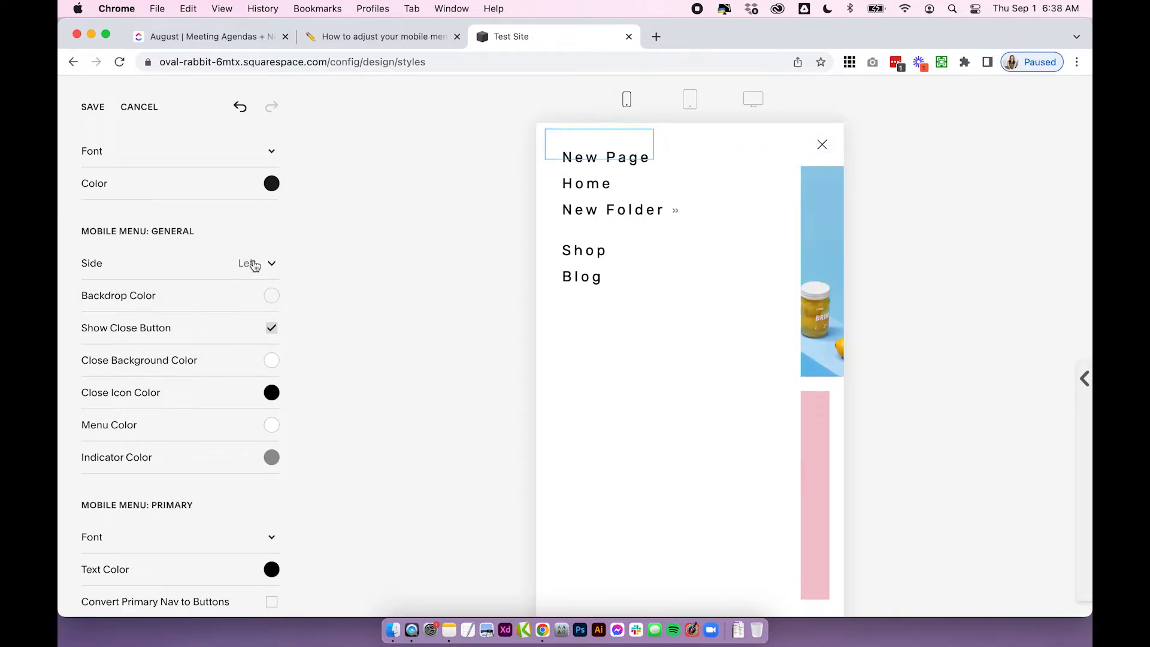
left_click(255, 264)
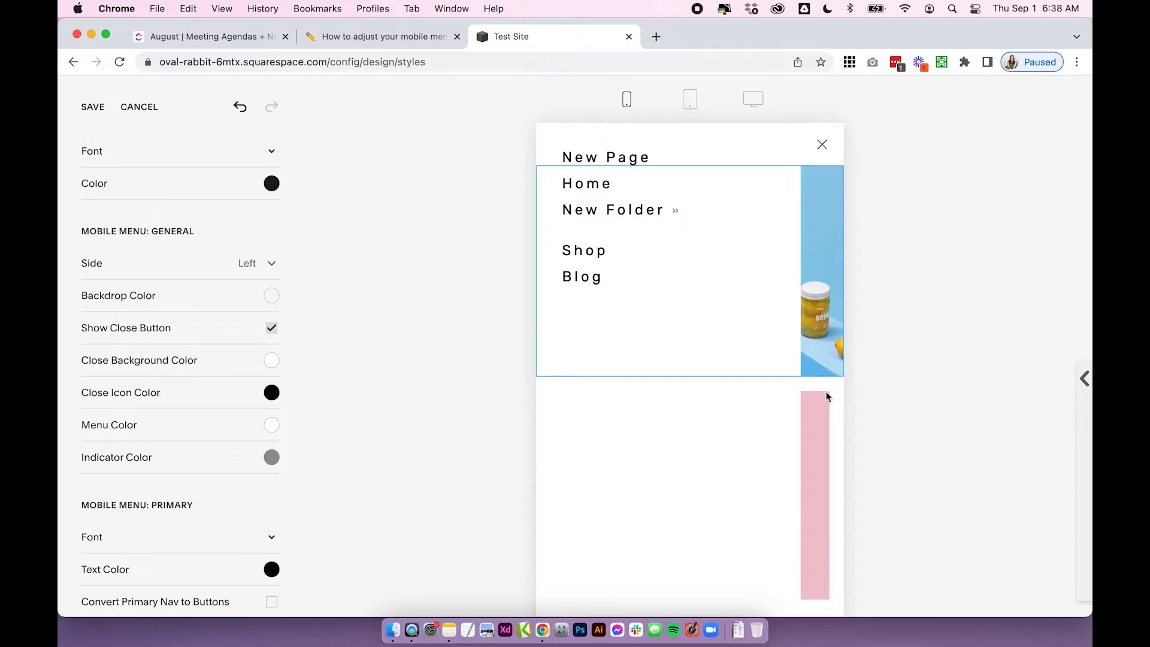
mouse_move(283, 302)
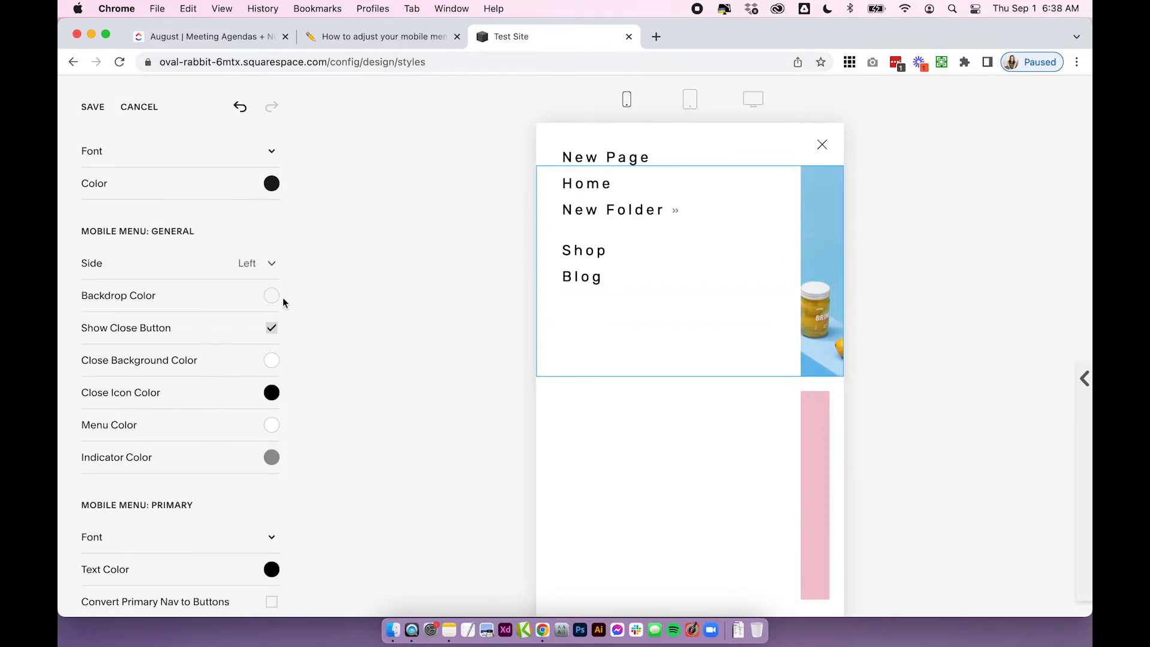
- Set the menu Backdrop Color to bright blue and toggle Show Close Button off and on
left_click(271, 295)
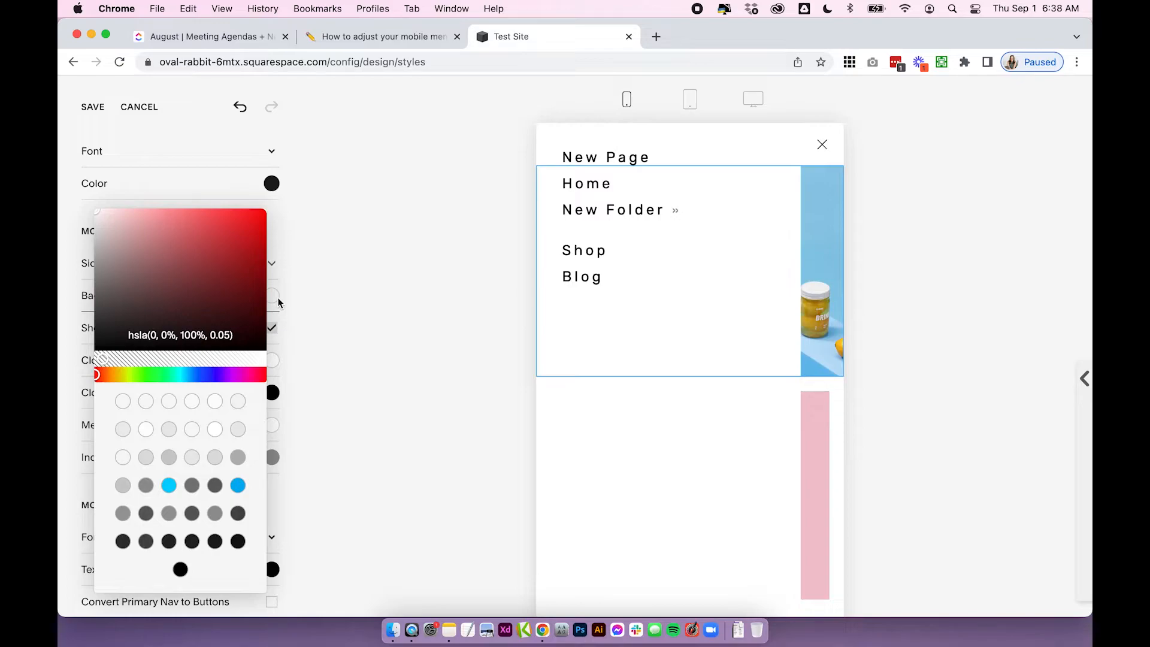
left_click(237, 484)
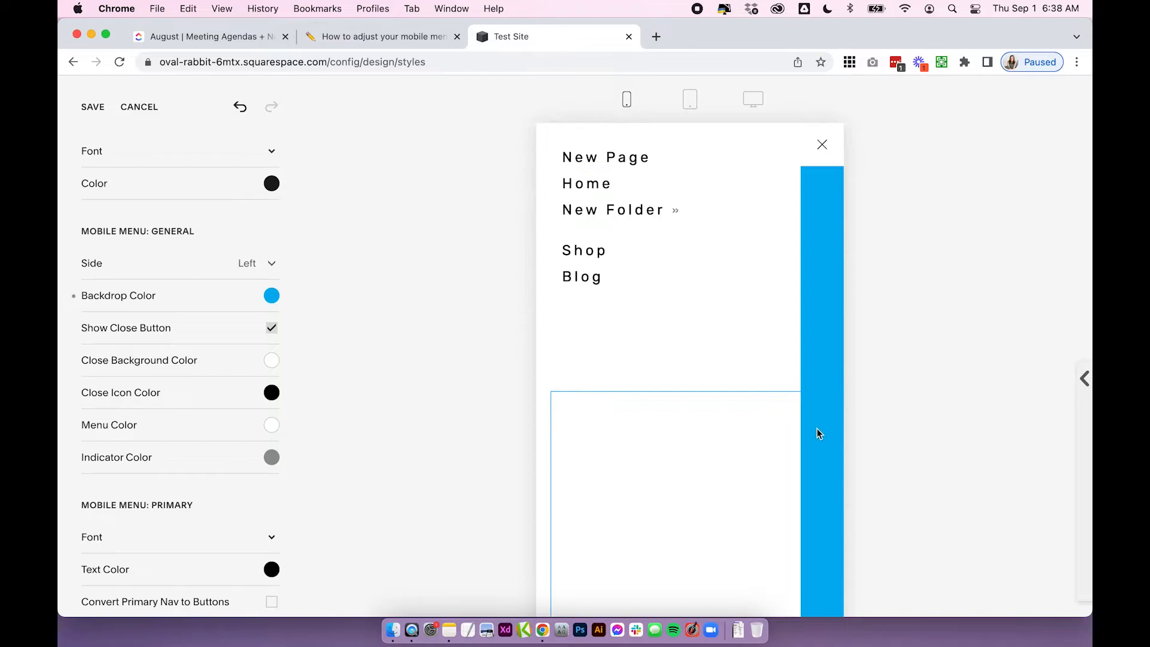
left_click(270, 328)
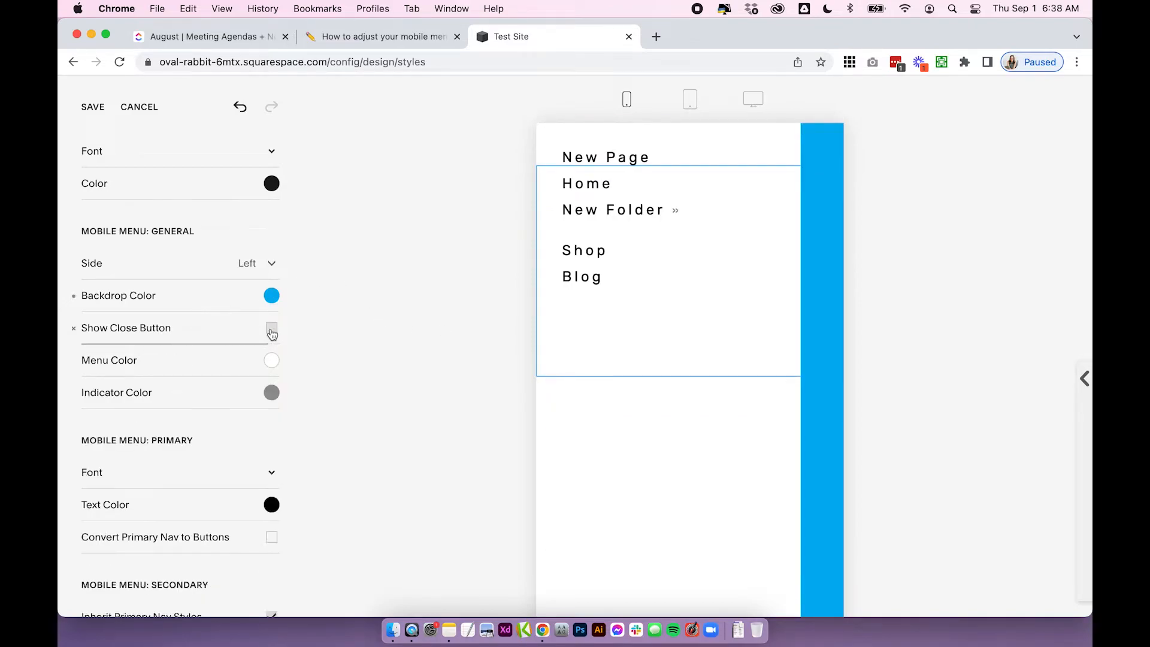
left_click(271, 330)
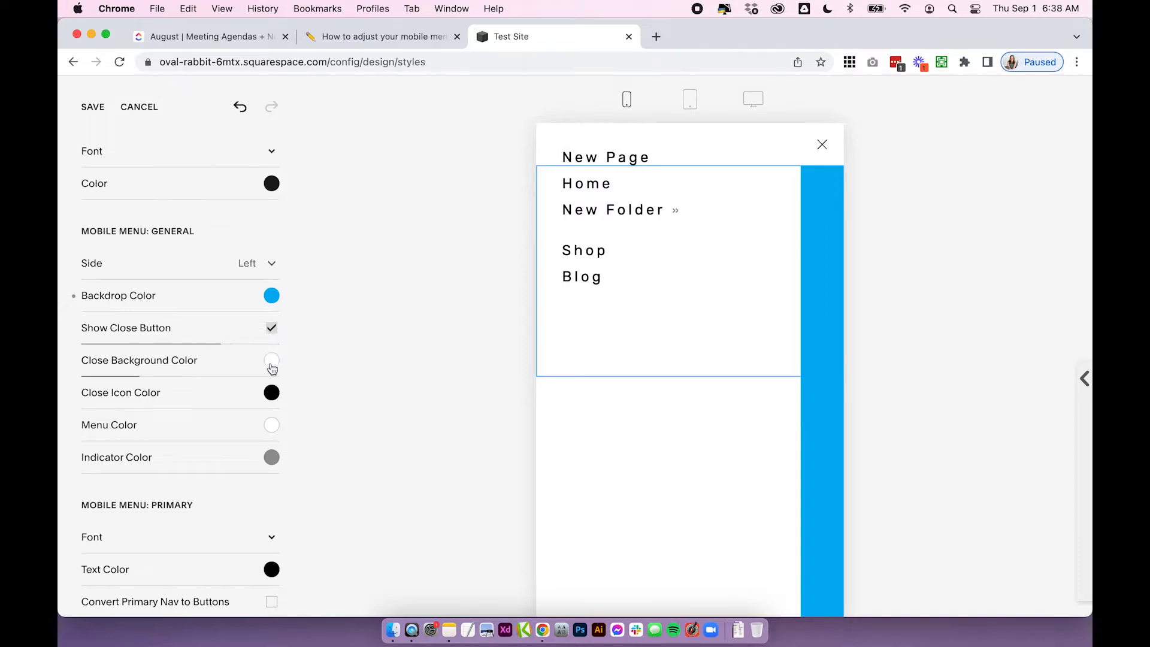
- Make the close button background purple, then open another mobile menu colour setting
left_click(270, 361)
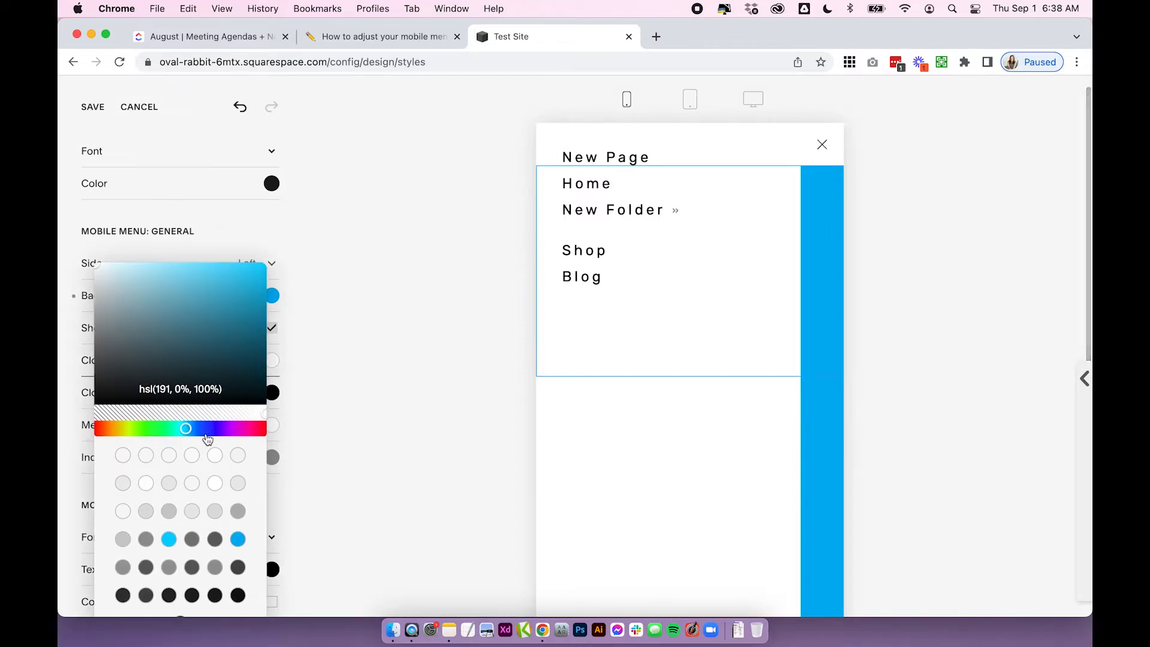
left_click_drag(185, 428, 234, 429)
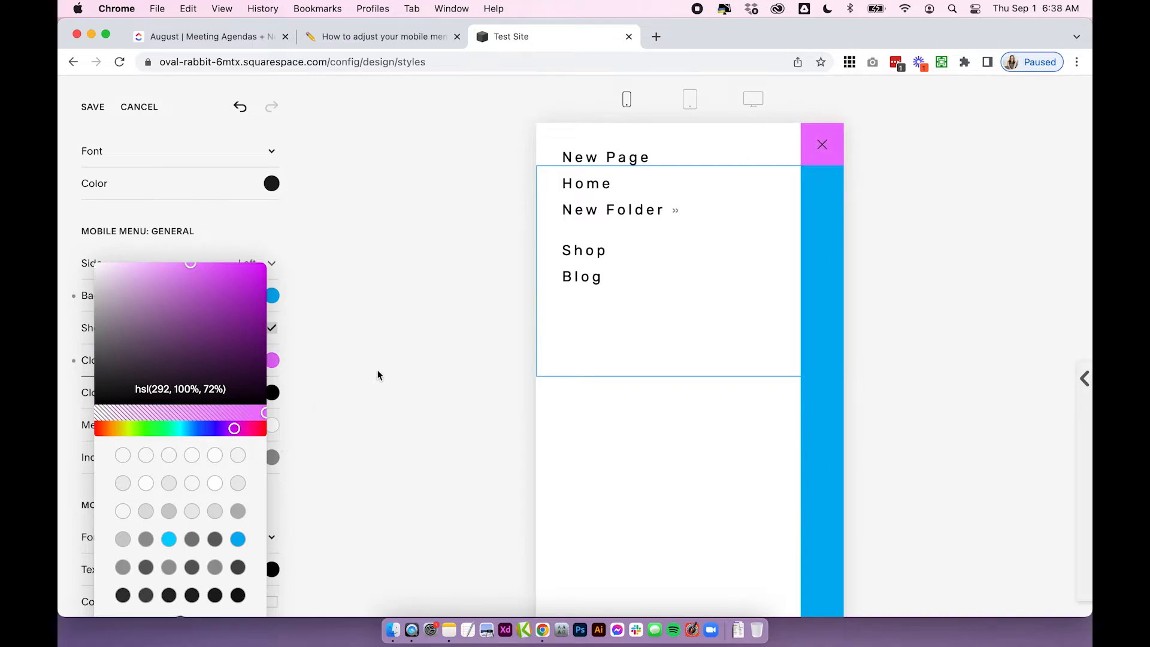
left_click(271, 393)
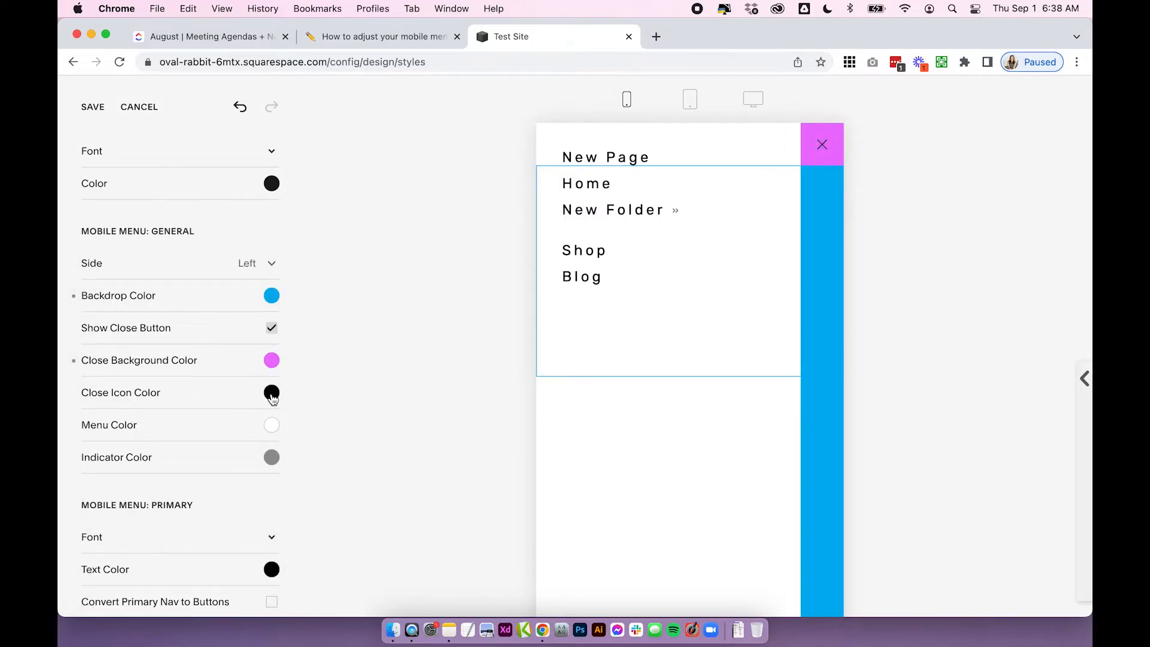
left_click(270, 393)
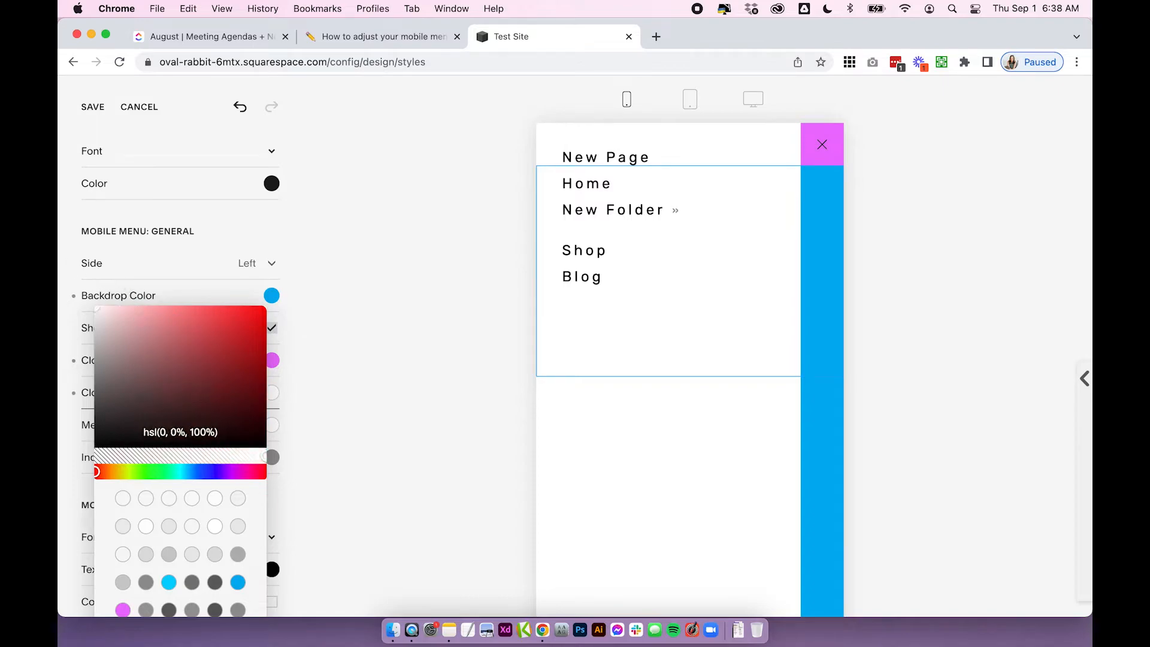
mouse_move(473, 392)
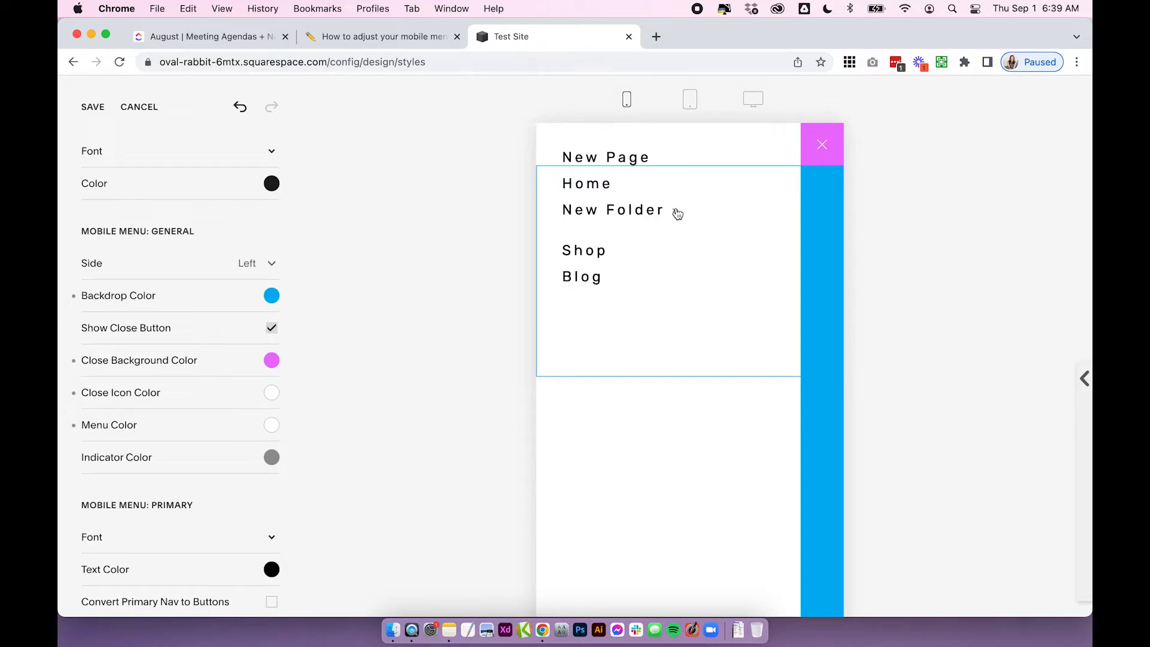
mouse_move(668, 231)
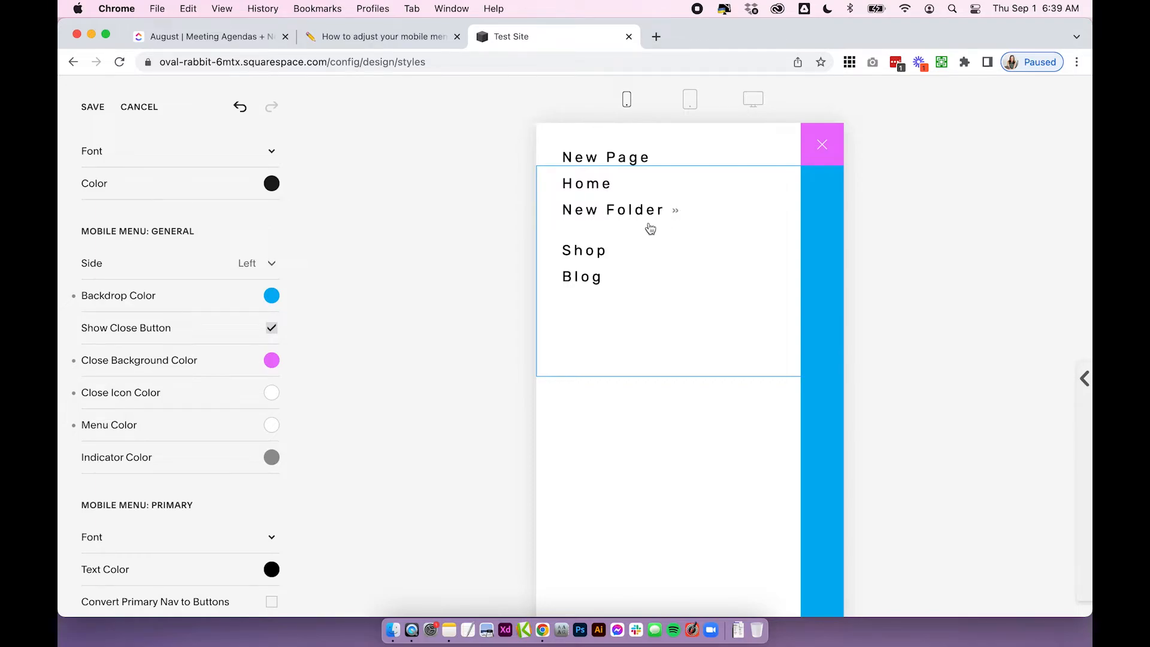
mouse_move(603, 213)
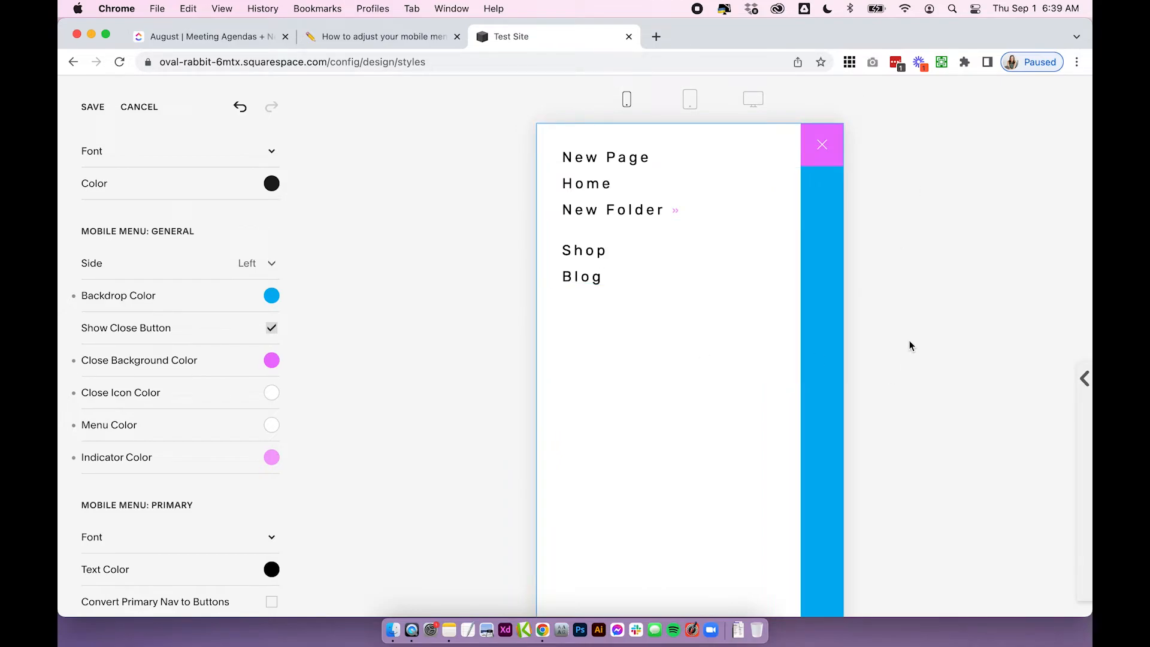
scroll("down", 3)
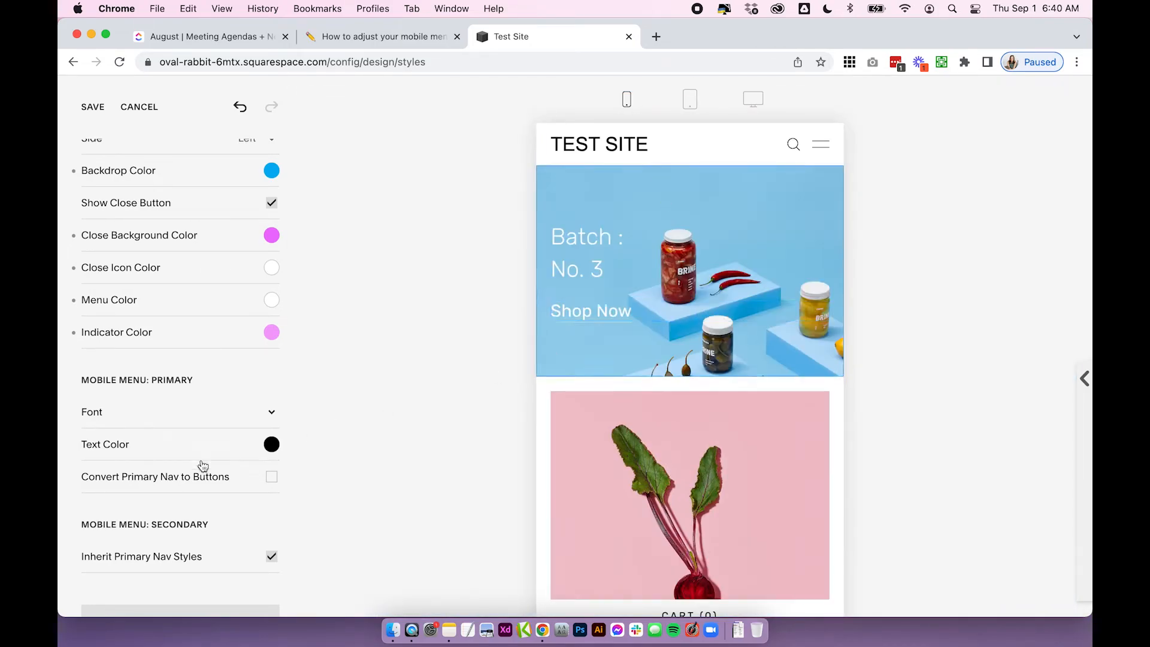
- Scroll down to the Mobile Menu: Primary and Secondary style options
scroll("down", 3)
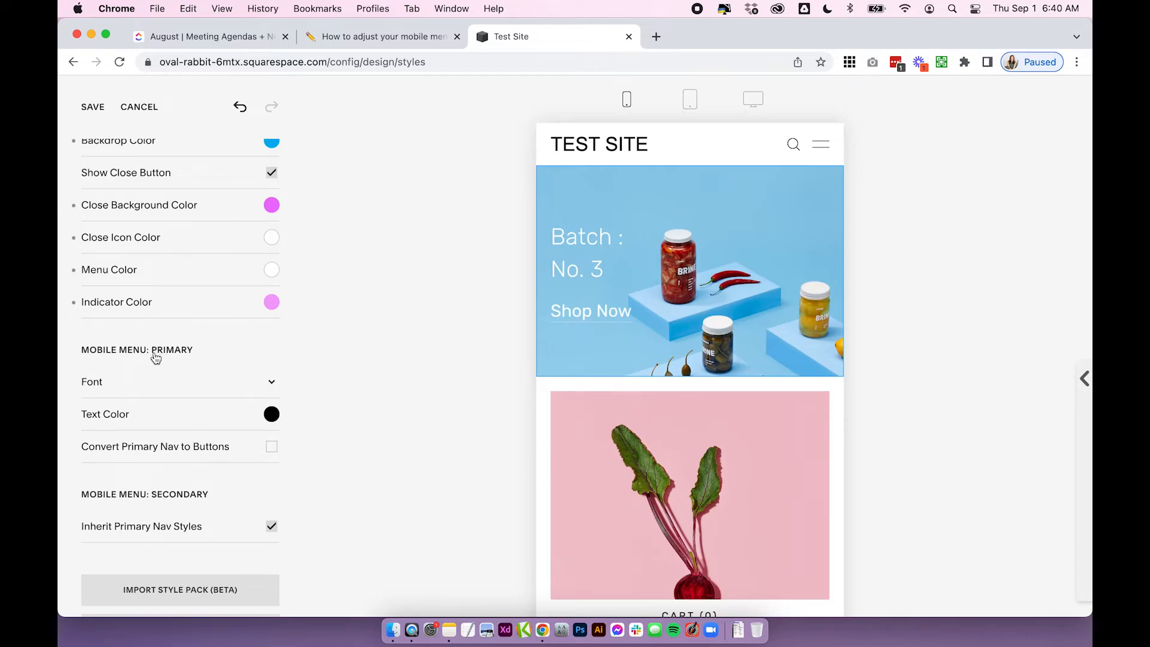
mouse_move(194, 505)
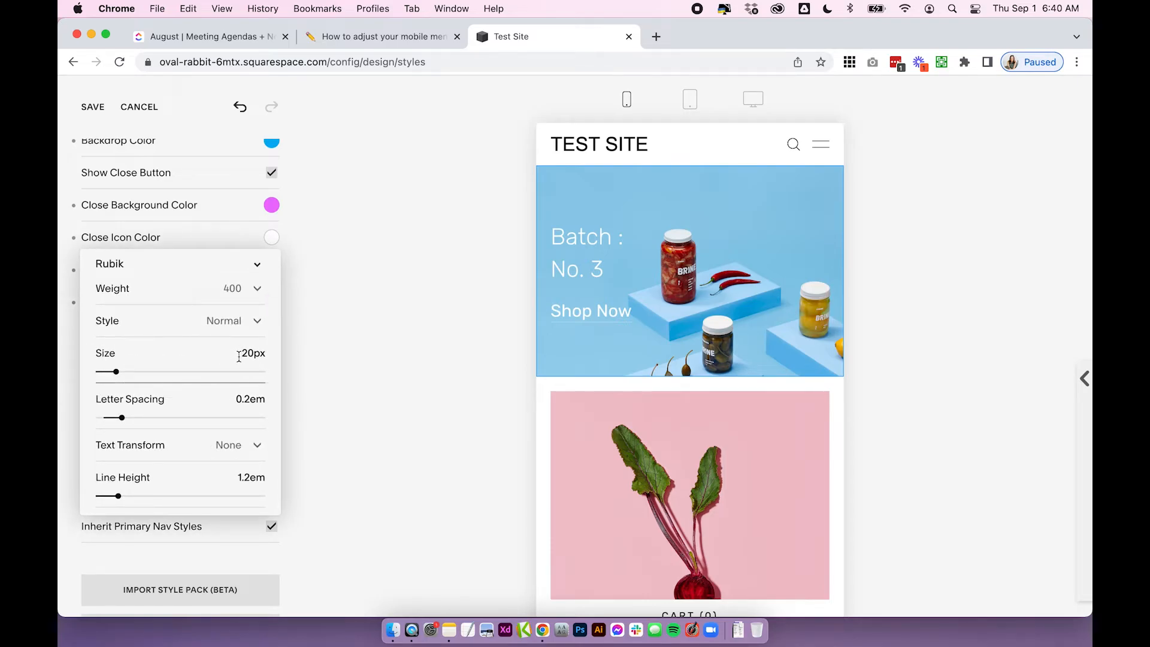
- Adjust the primary link font size and try buttons styling, reverting to plain text
left_click(821, 144)
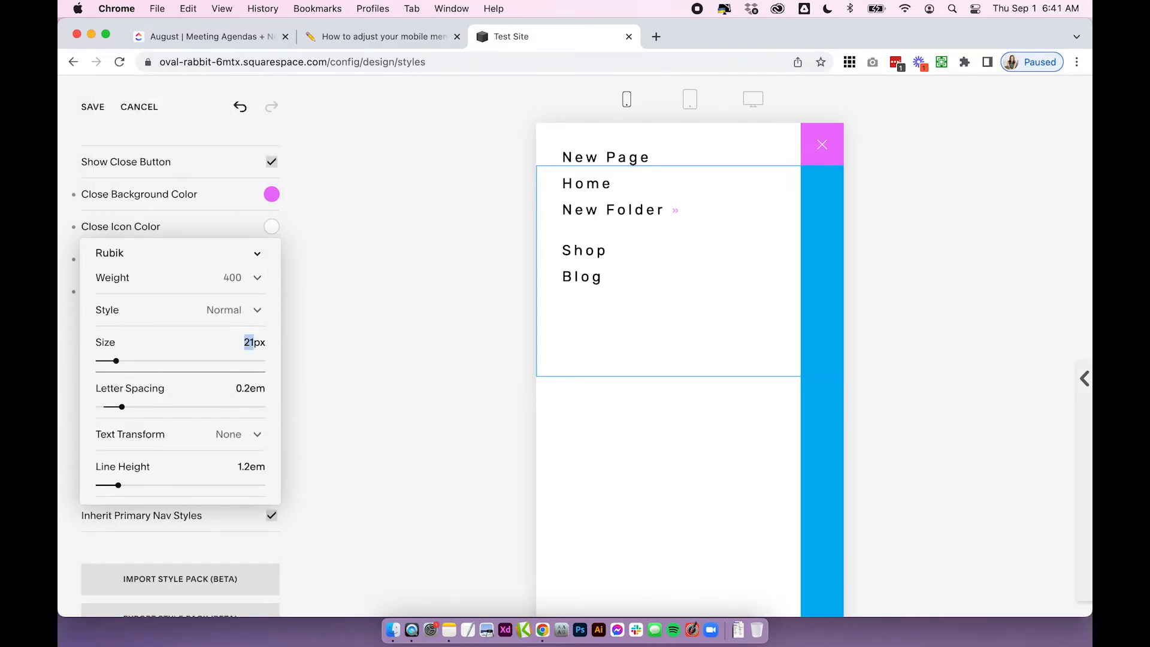
left_click_drag(108, 360, 112, 360)
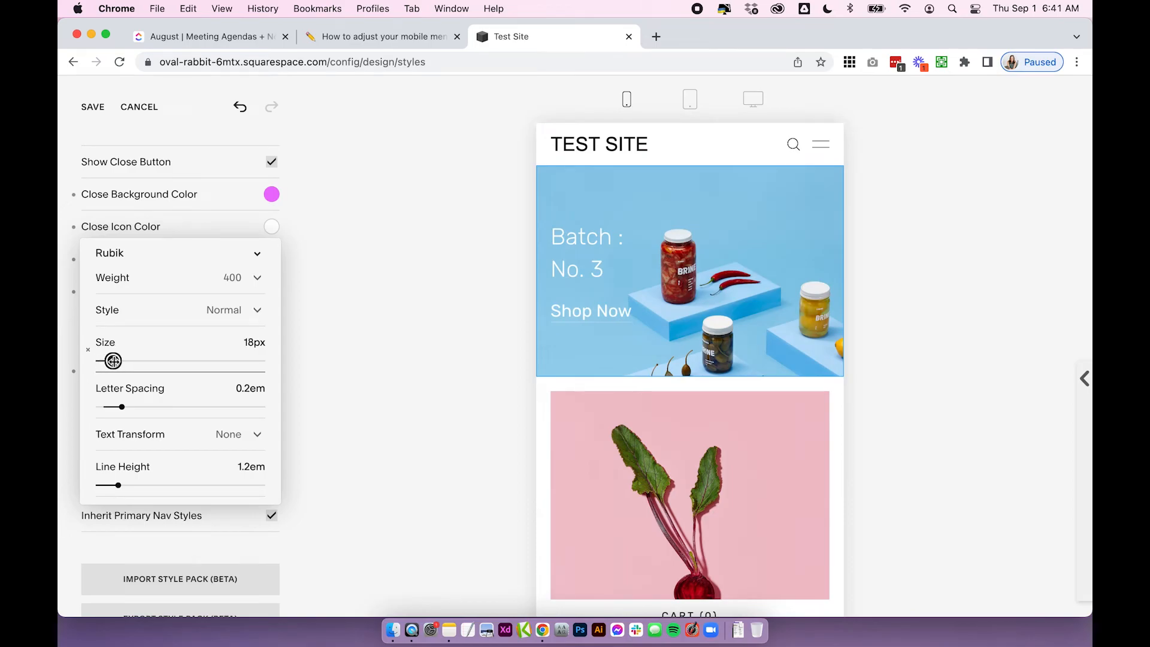
left_click_drag(102, 360, 114, 360)
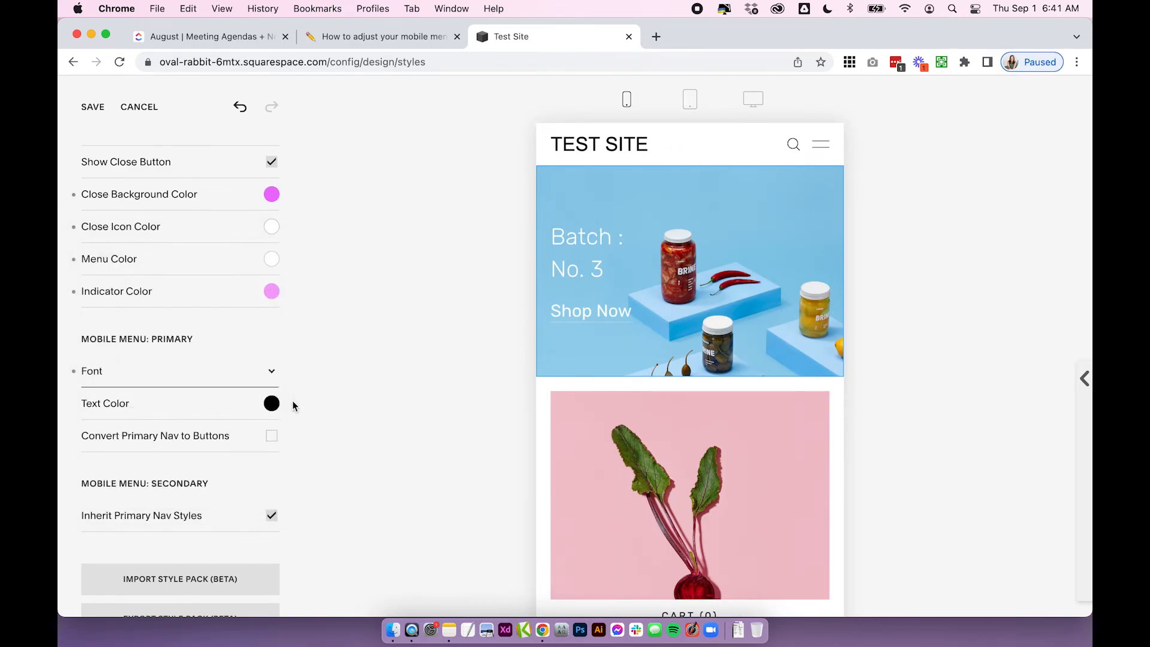
left_click(271, 436)
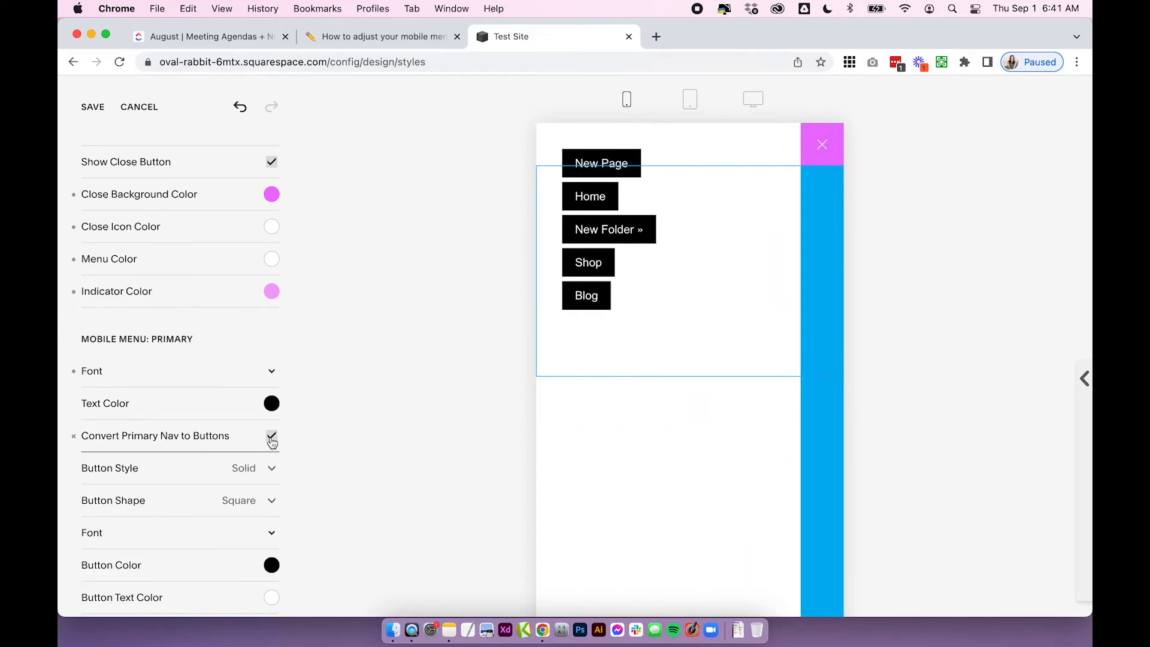
left_click(272, 436)
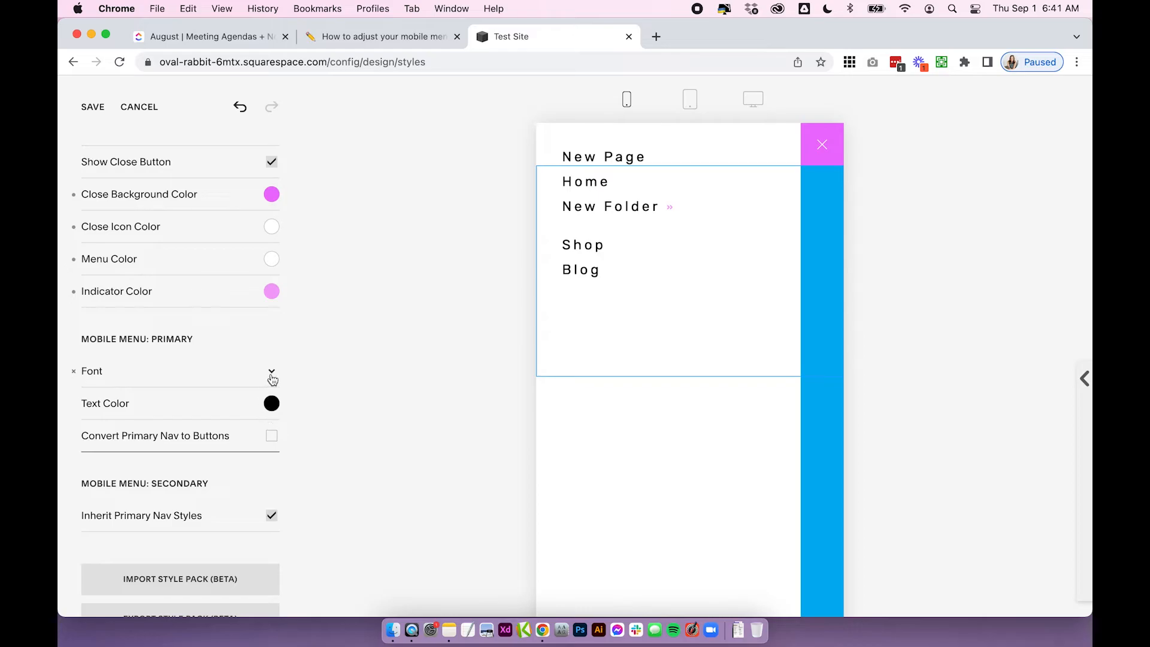
- Enlarge primary links to about 30px and uncheck Inherit Primary Nav Styles for secondary links
left_click(271, 372)
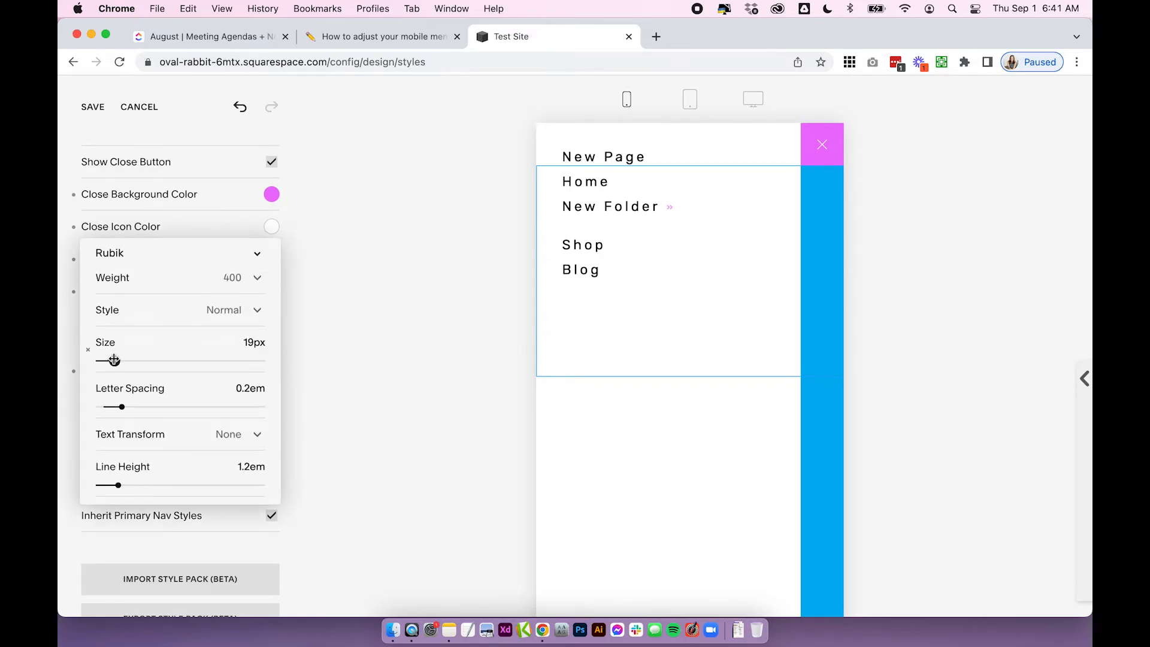
left_click_drag(109, 360, 125, 360)
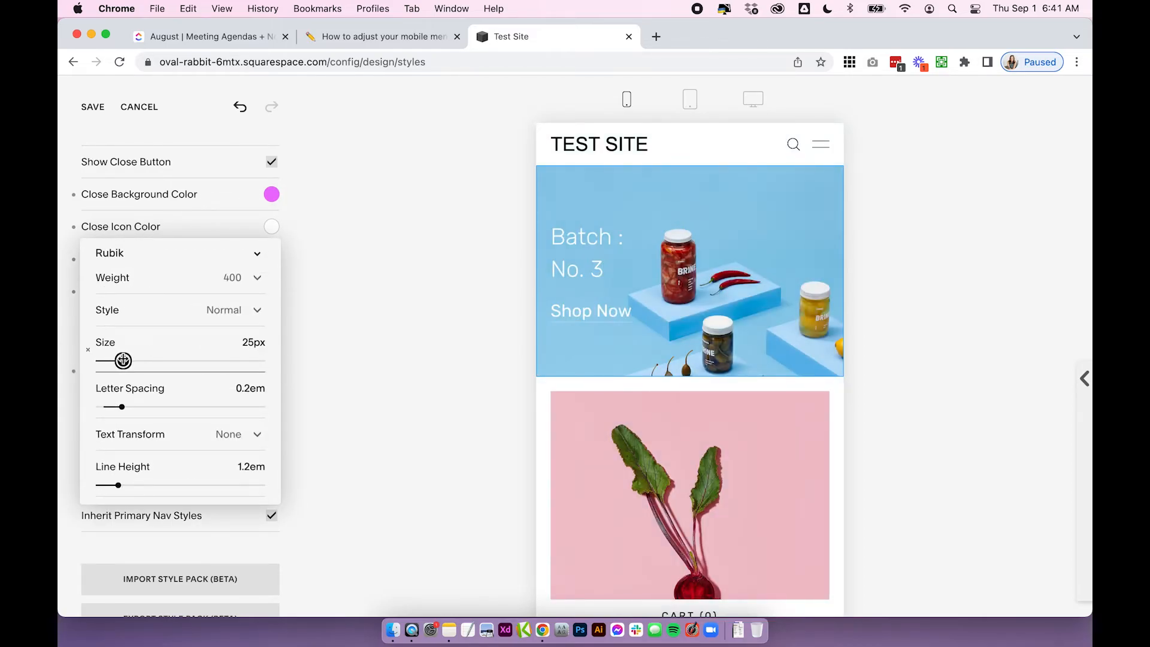
left_click_drag(123, 360, 129, 360)
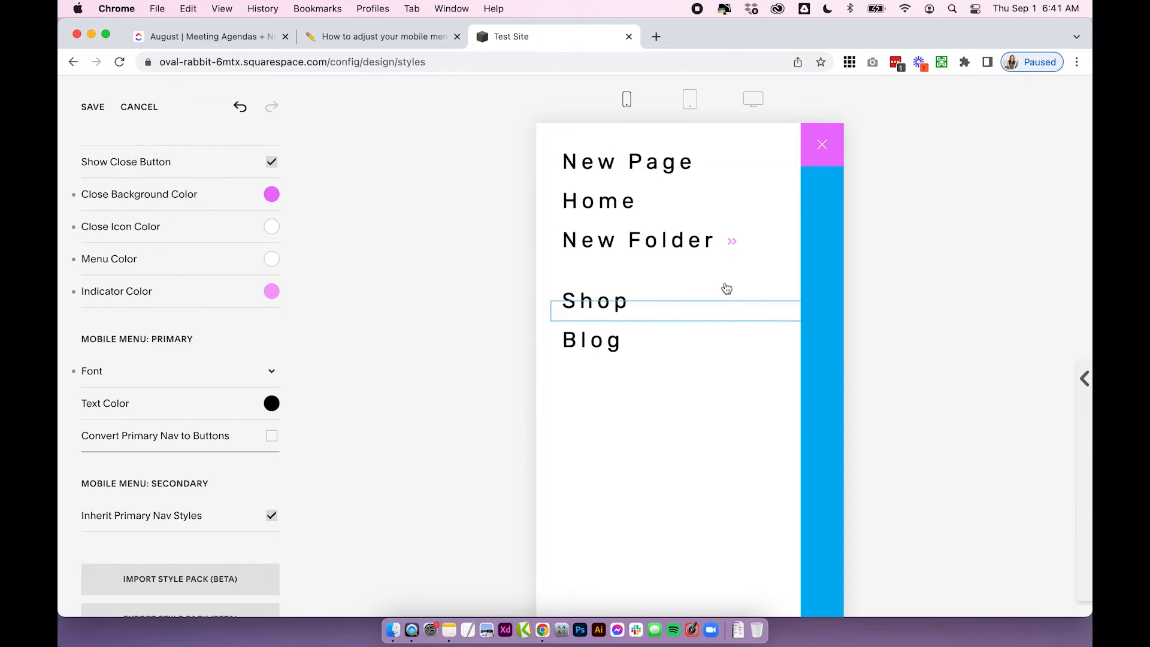
left_click(91, 371)
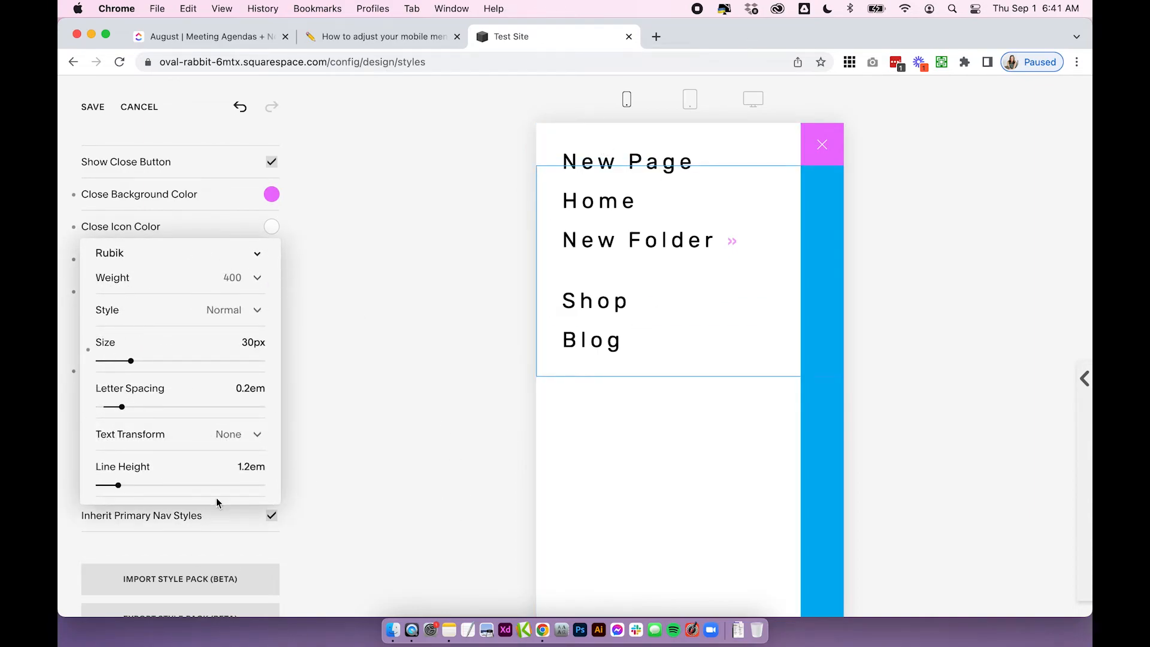
left_click_drag(122, 406, 115, 407)
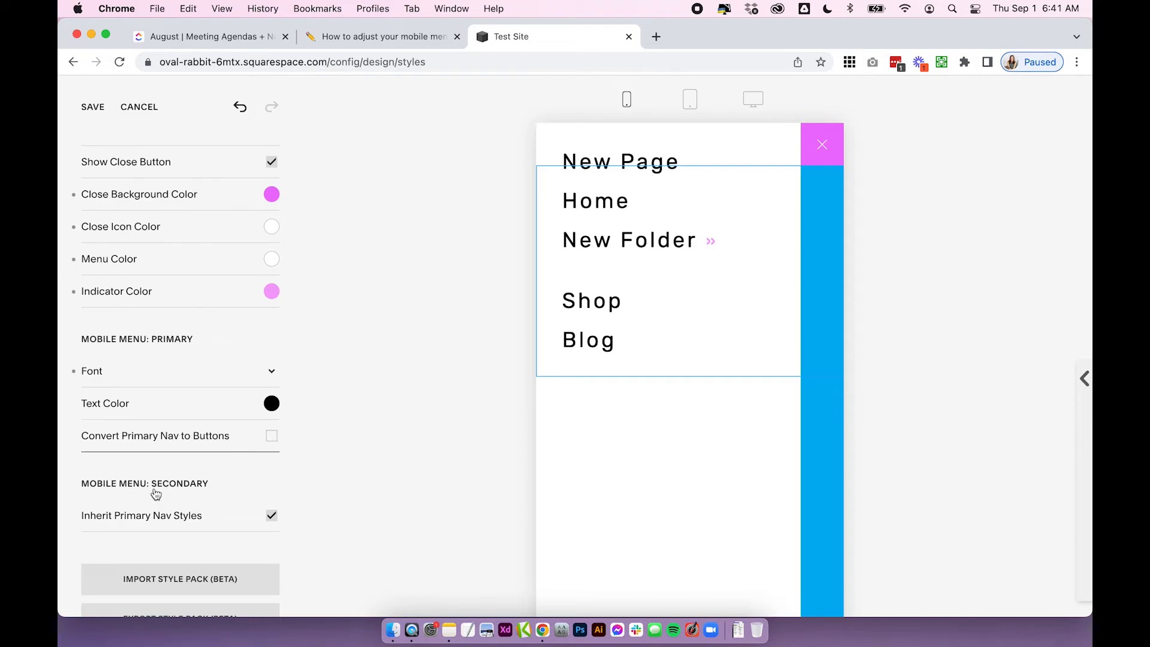
mouse_move(173, 521)
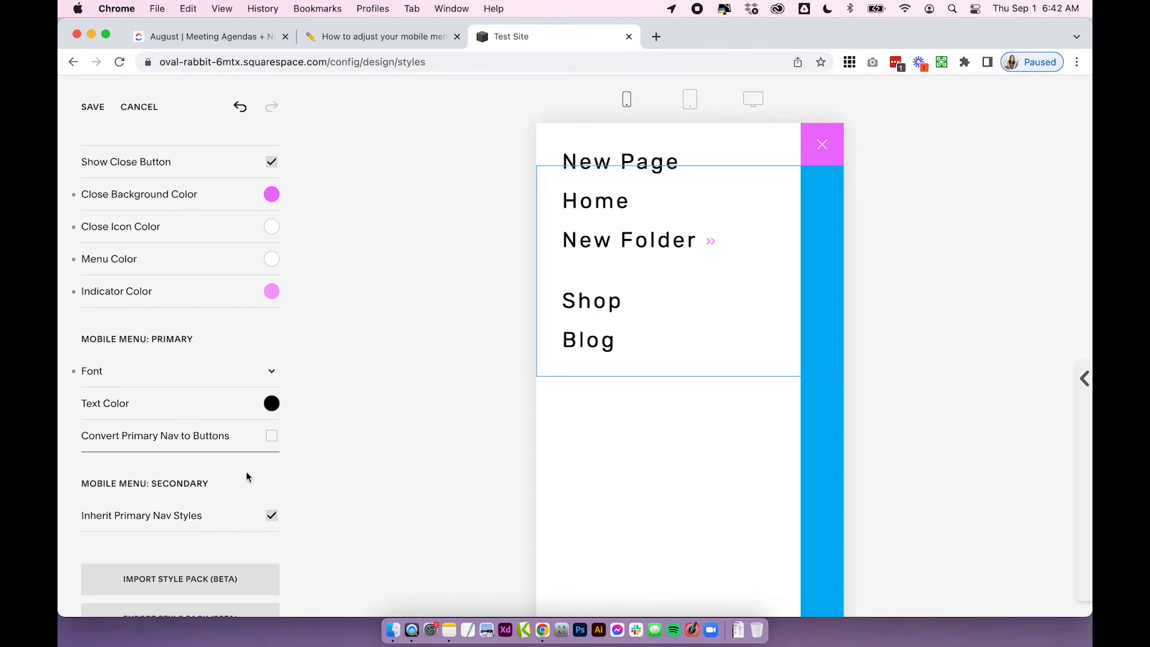
left_click(272, 515)
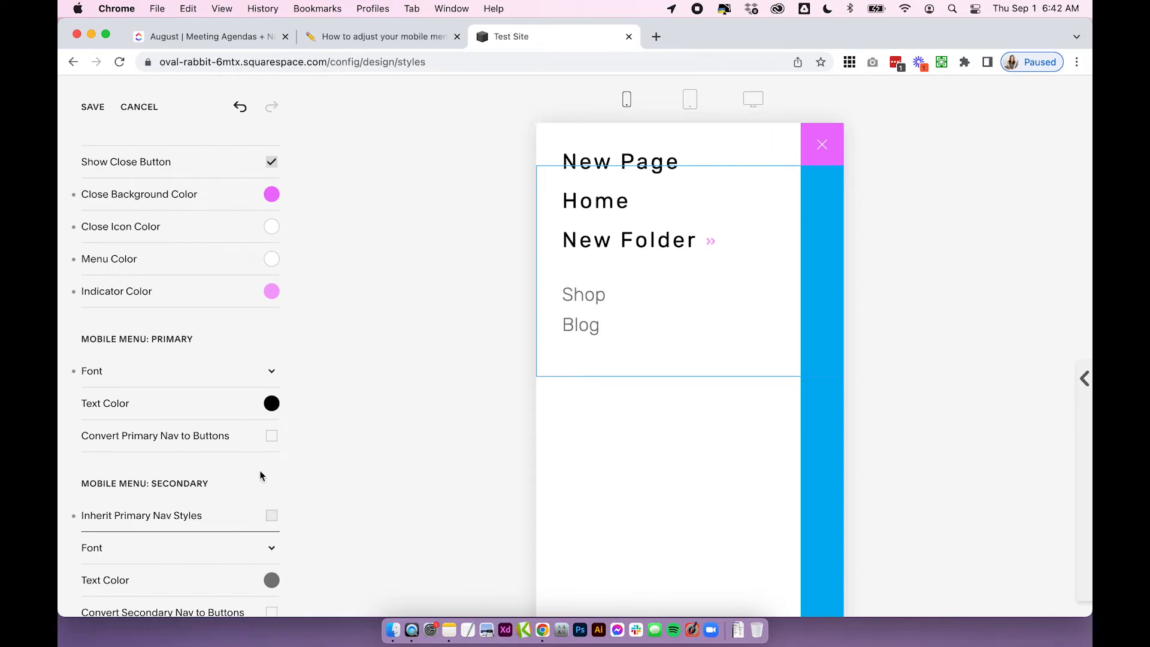
- Enable Convert Secondary Nav to Buttons so Shop and Blog show as black buttons, then review button options
scroll("down", 3)
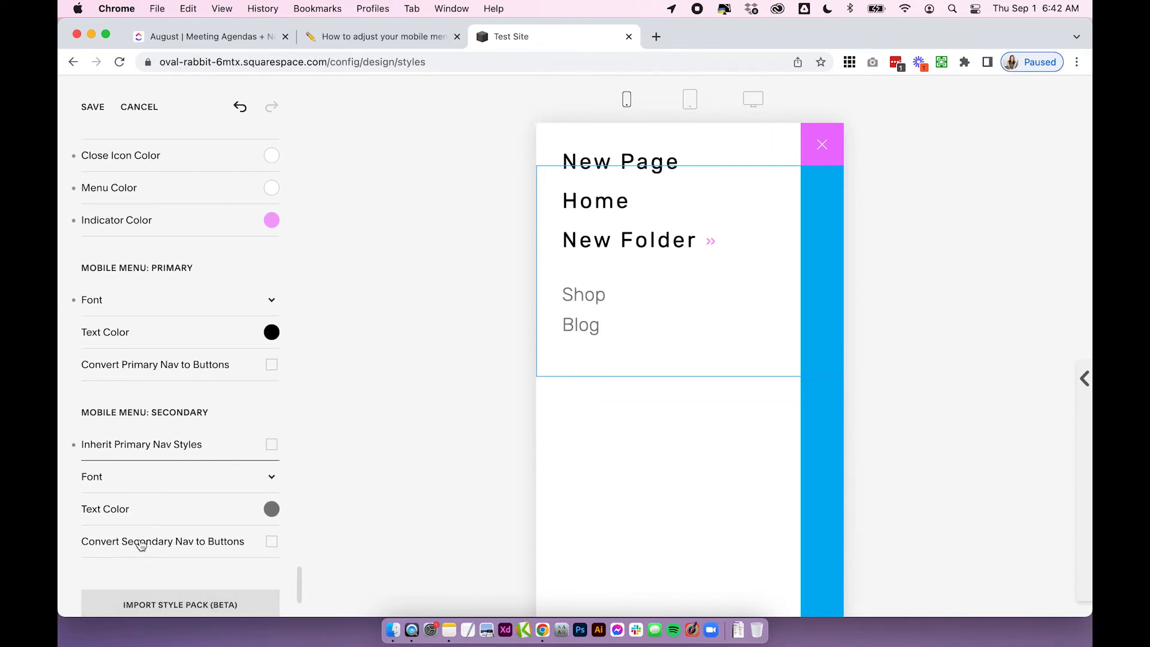
mouse_move(175, 568)
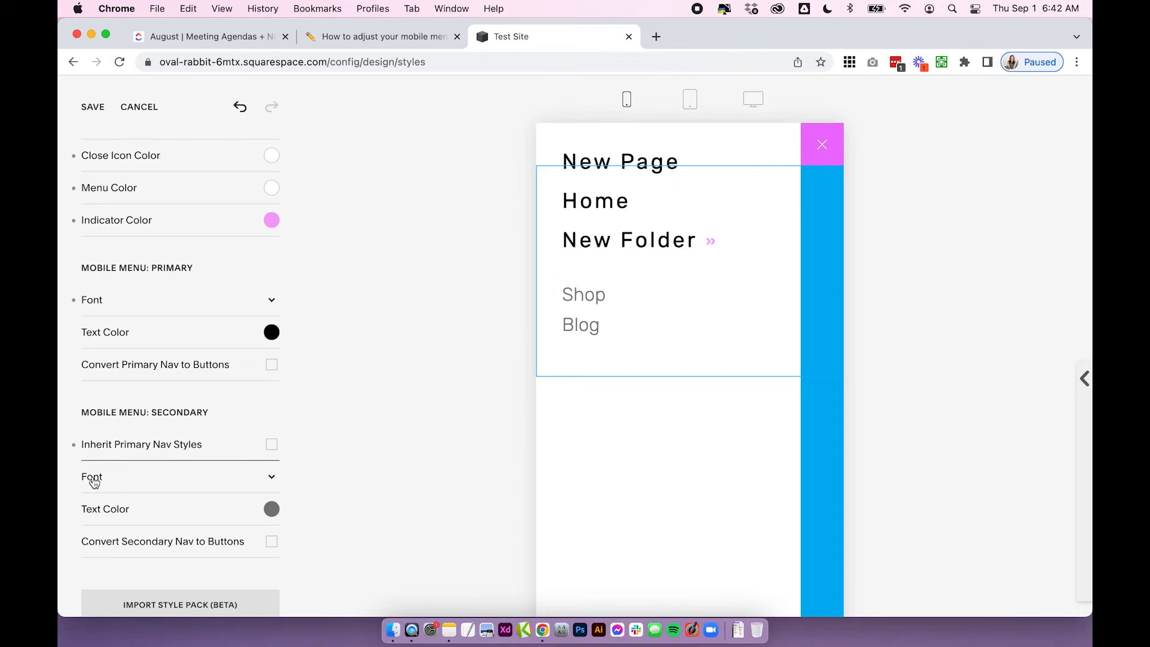
mouse_move(124, 569)
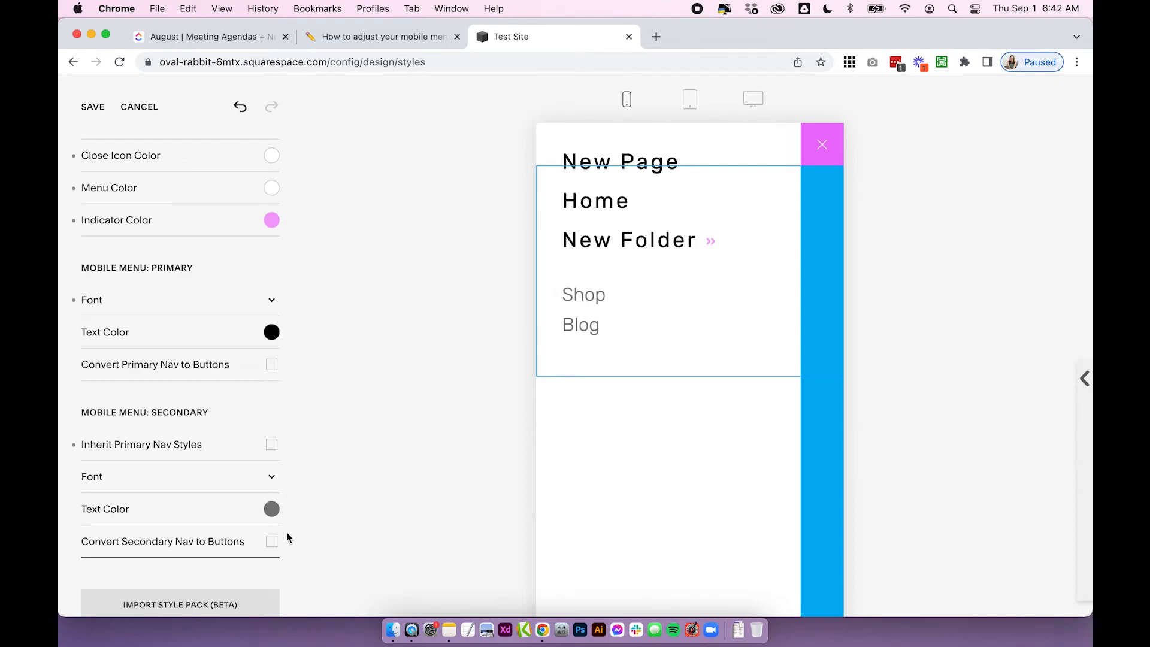
left_click(272, 542)
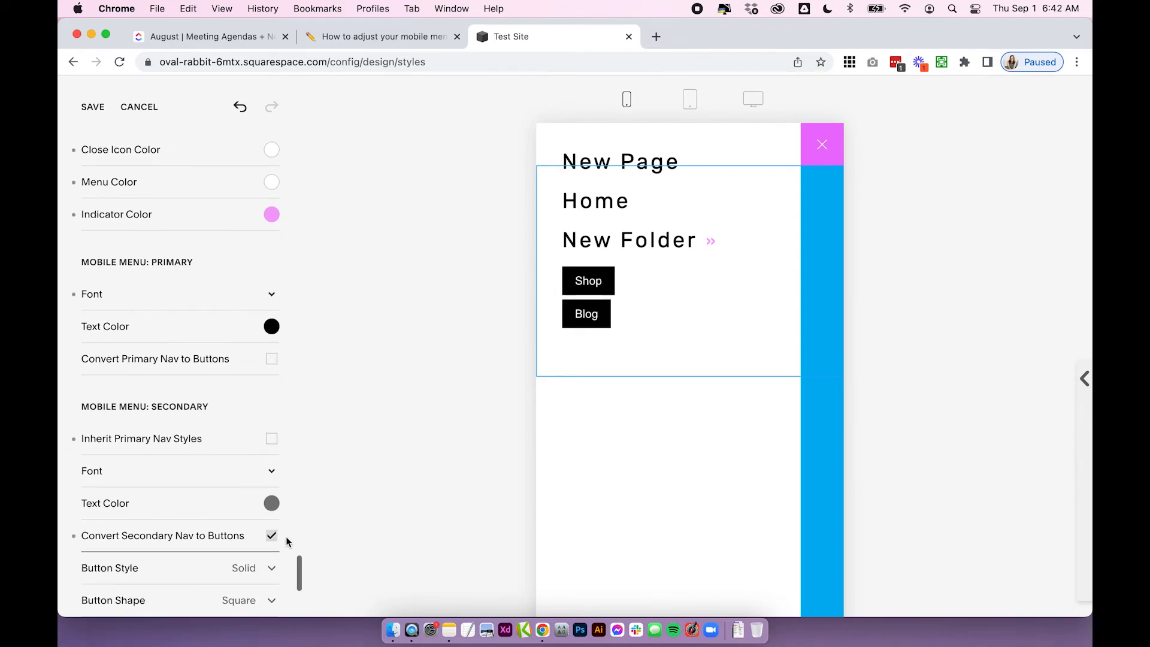
scroll("down", 3)
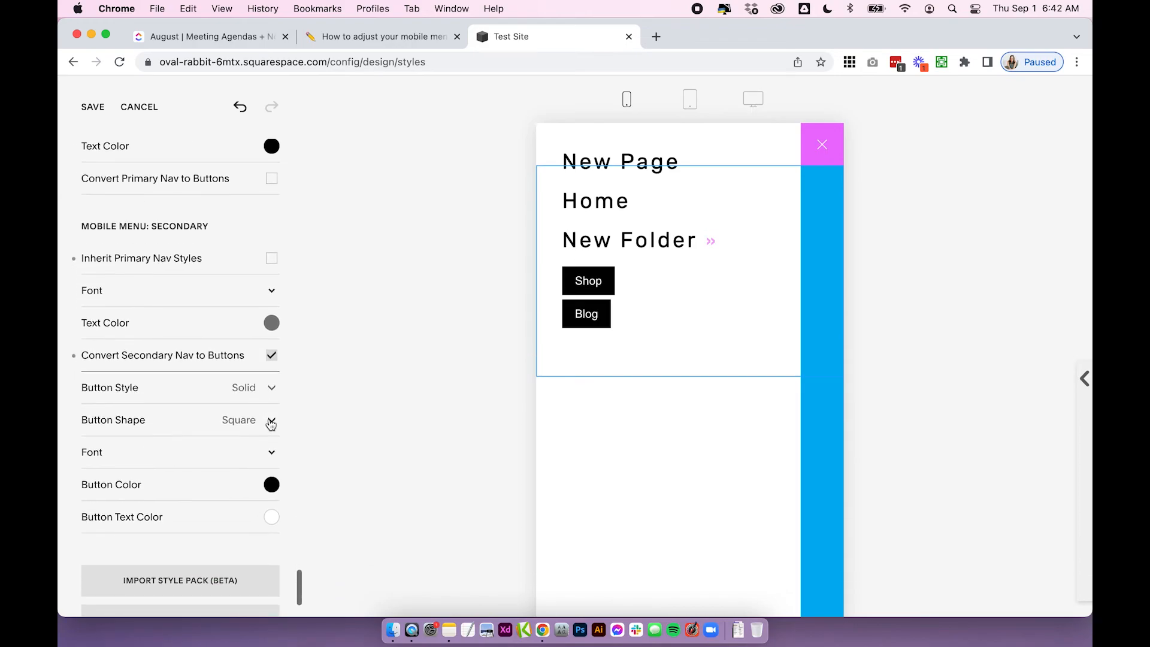
mouse_move(231, 493)
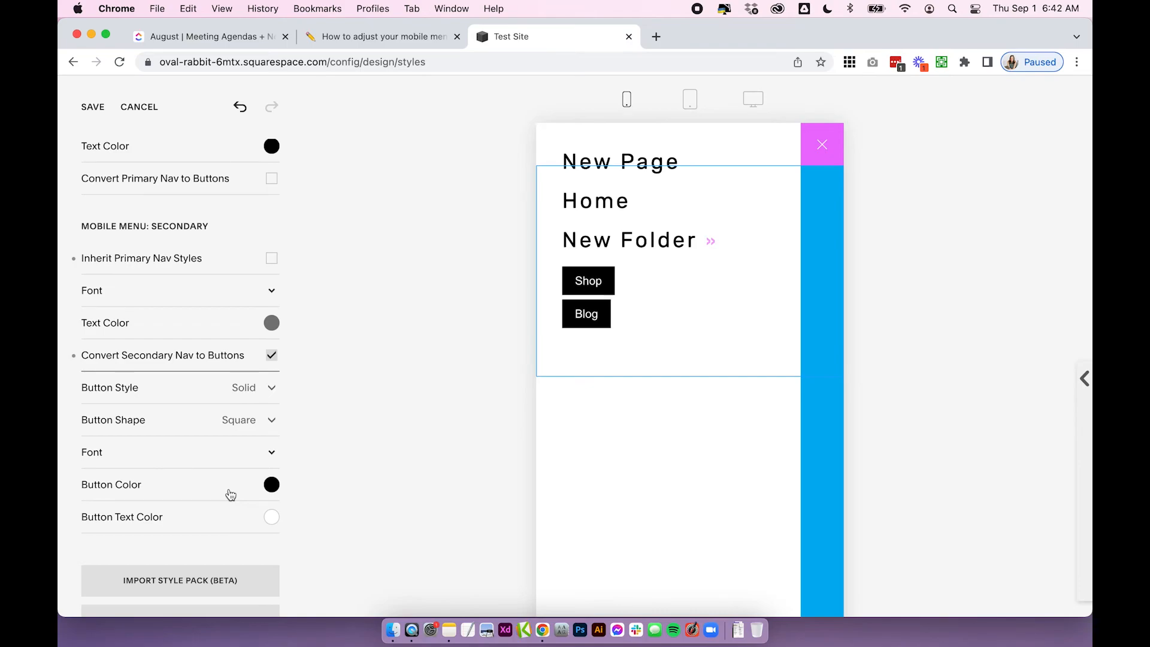
scroll("down", 3)
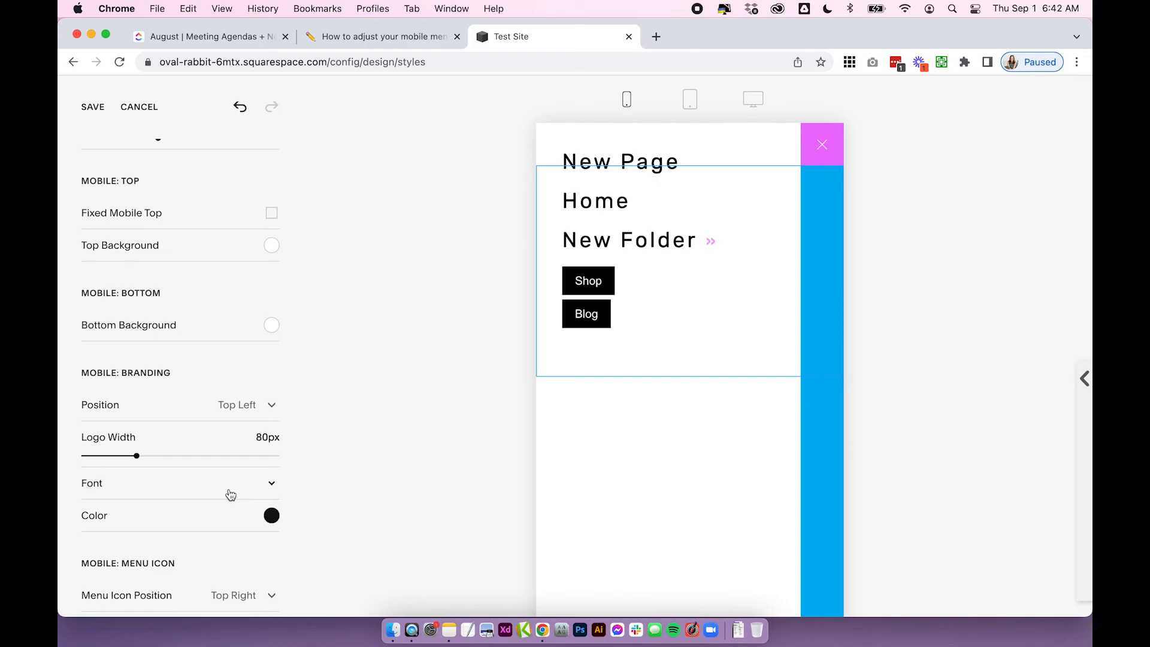
scroll("down", 3)
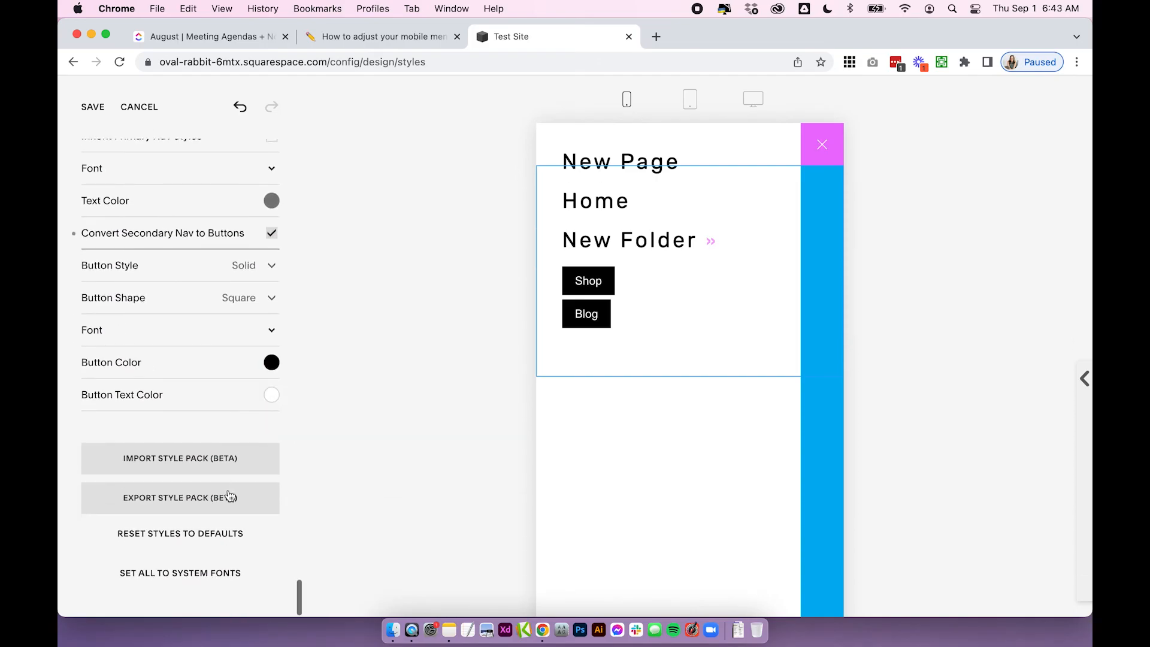